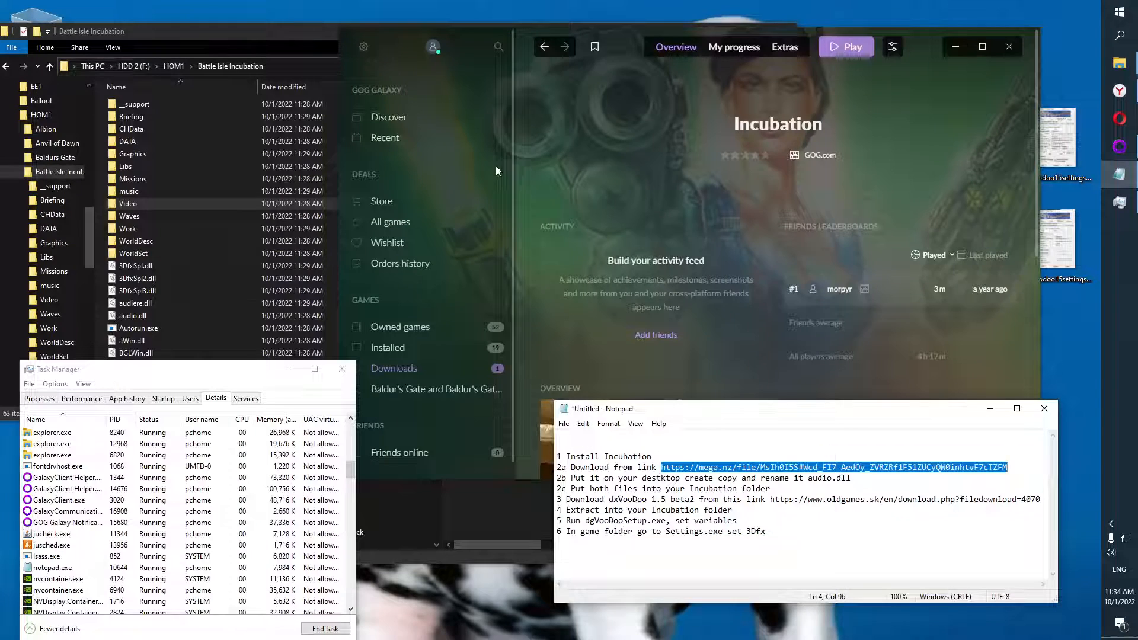
mouse_move(815, 114)
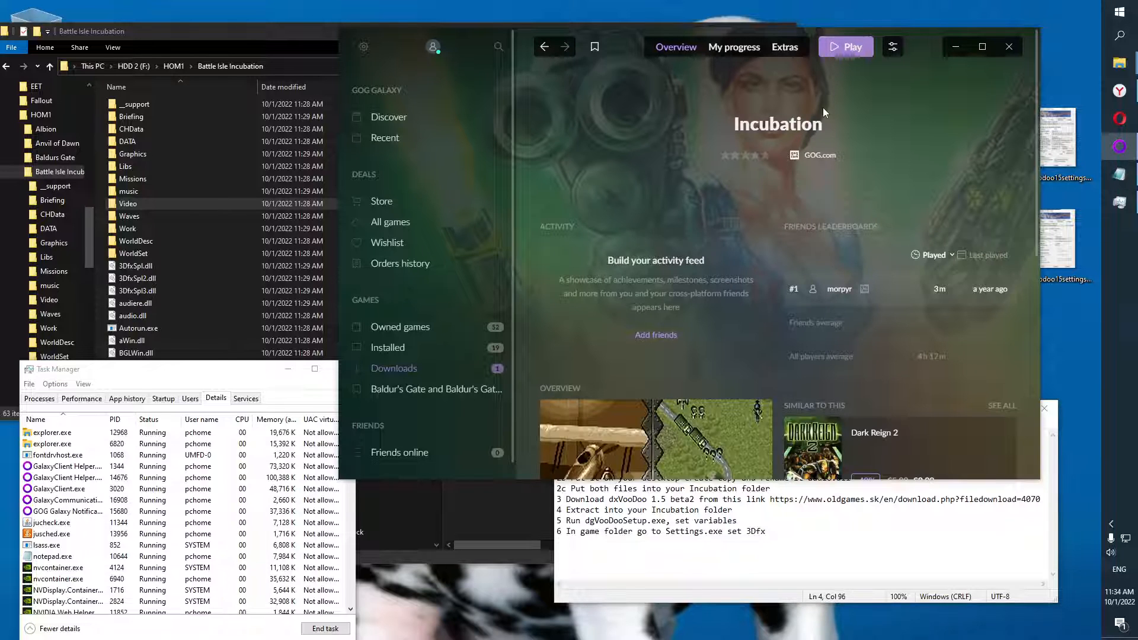
Download the 63 KB sound.dll from its MEGA link until it shows Completed.
click(846, 47)
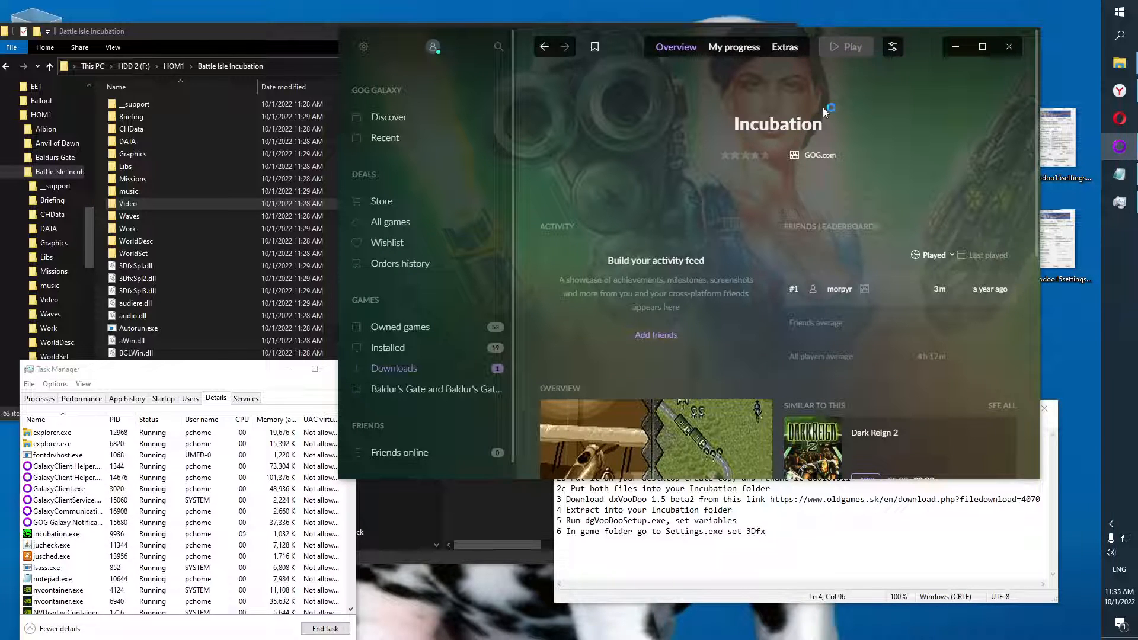
mouse_move(818, 112)
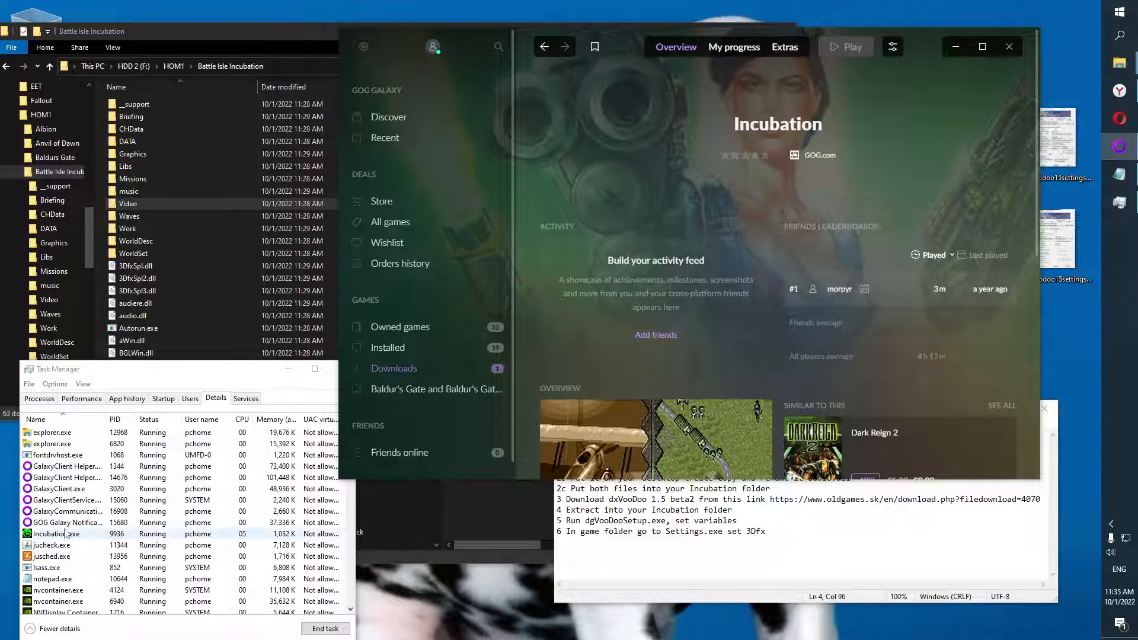
right_click(51, 534)
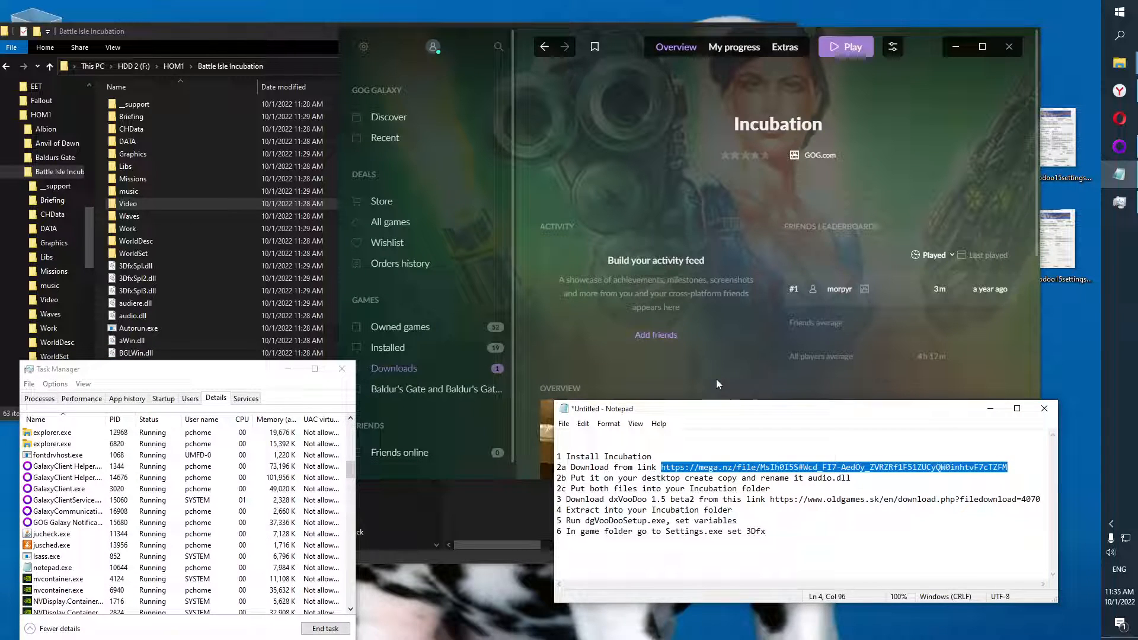
mouse_move(653, 305)
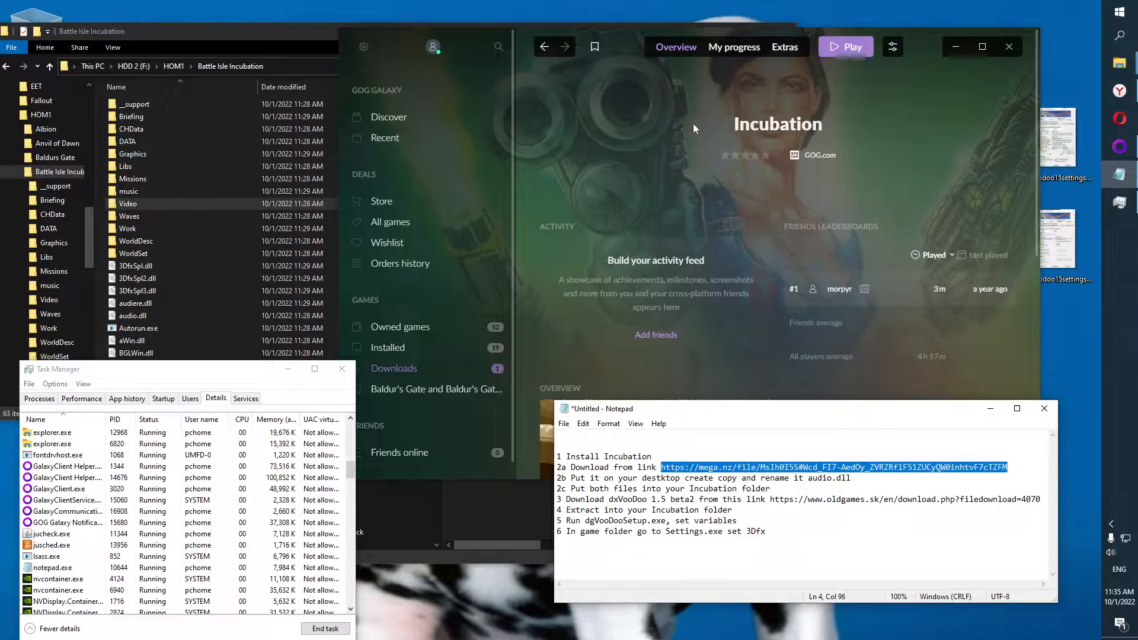
mouse_move(731, 151)
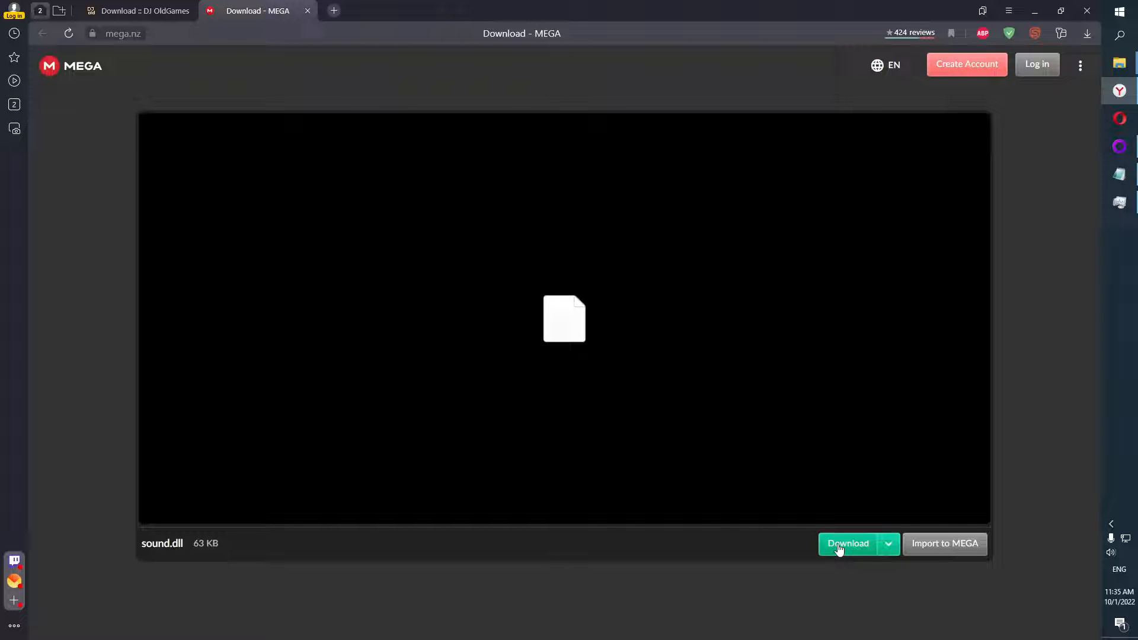
click(848, 543)
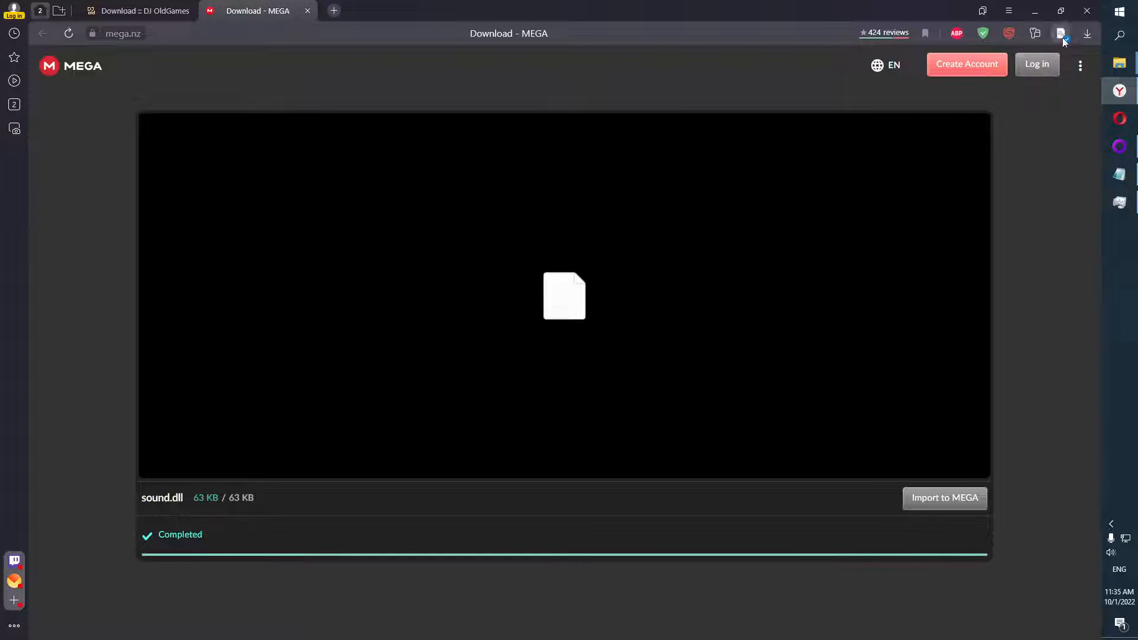
Open the Downloads folder and duplicate sound (1).dll by copying and pasting it.
click(1086, 33)
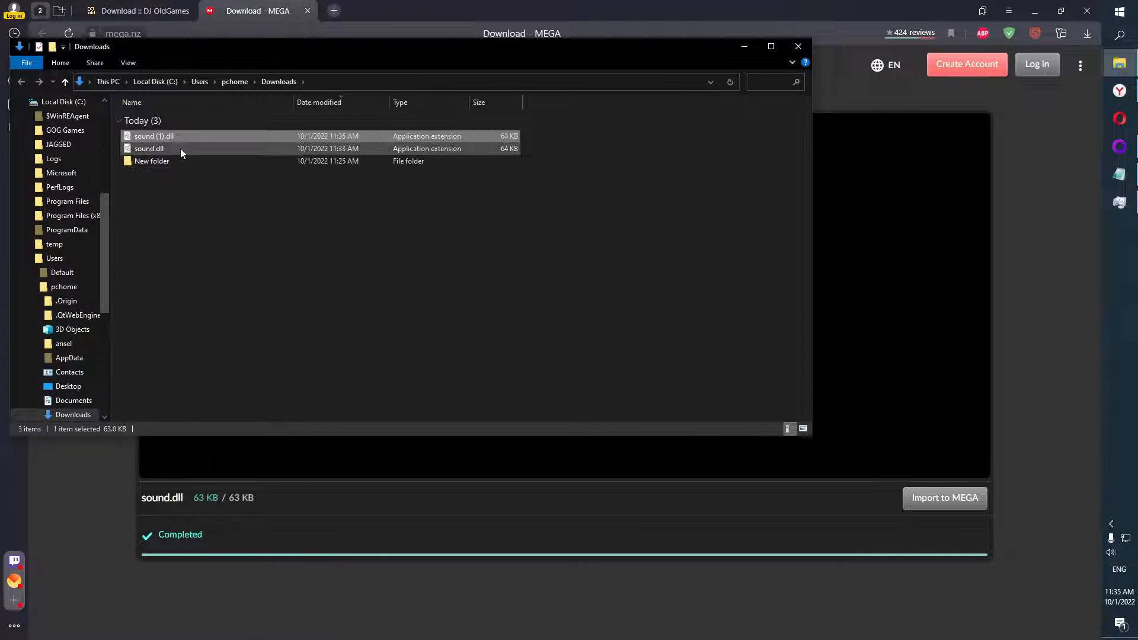
right_click(153, 136)
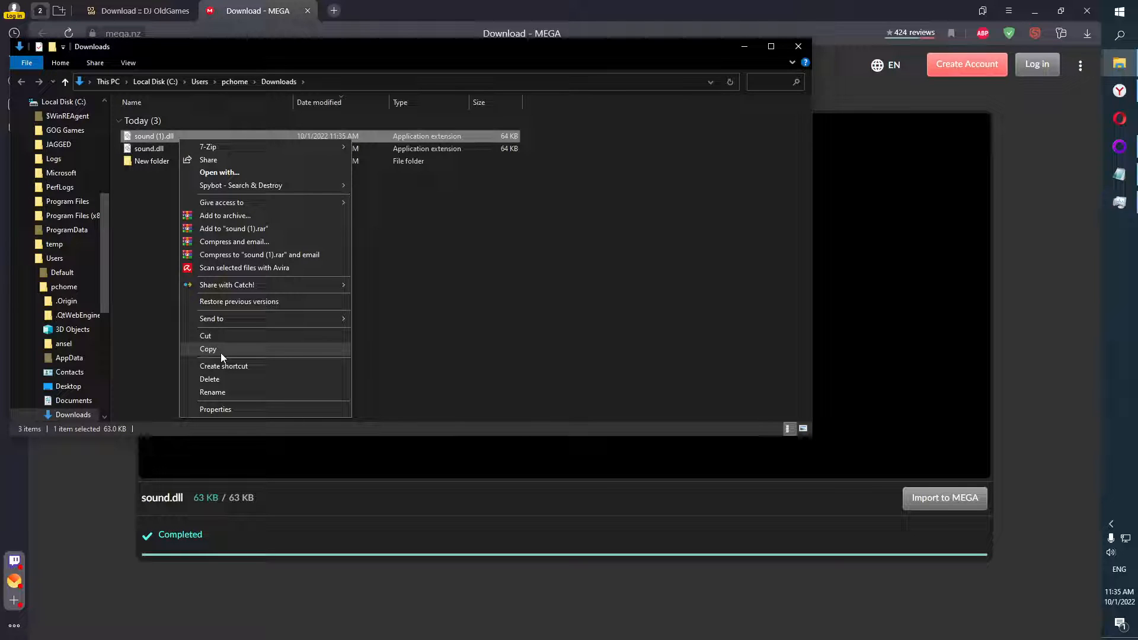
click(207, 349)
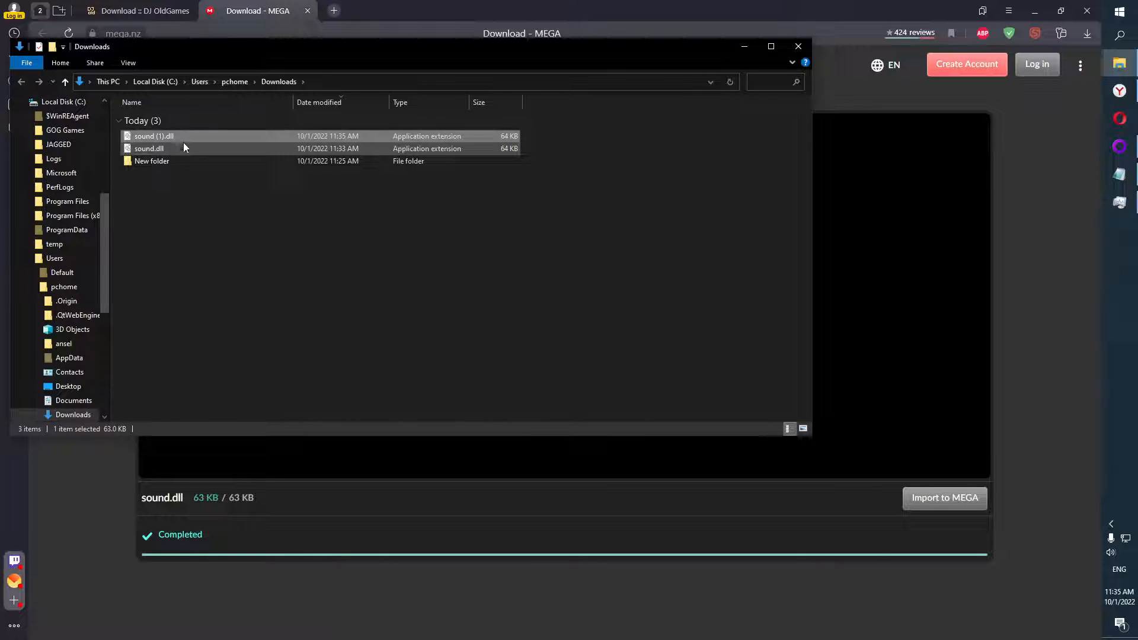
right_click(153, 136)
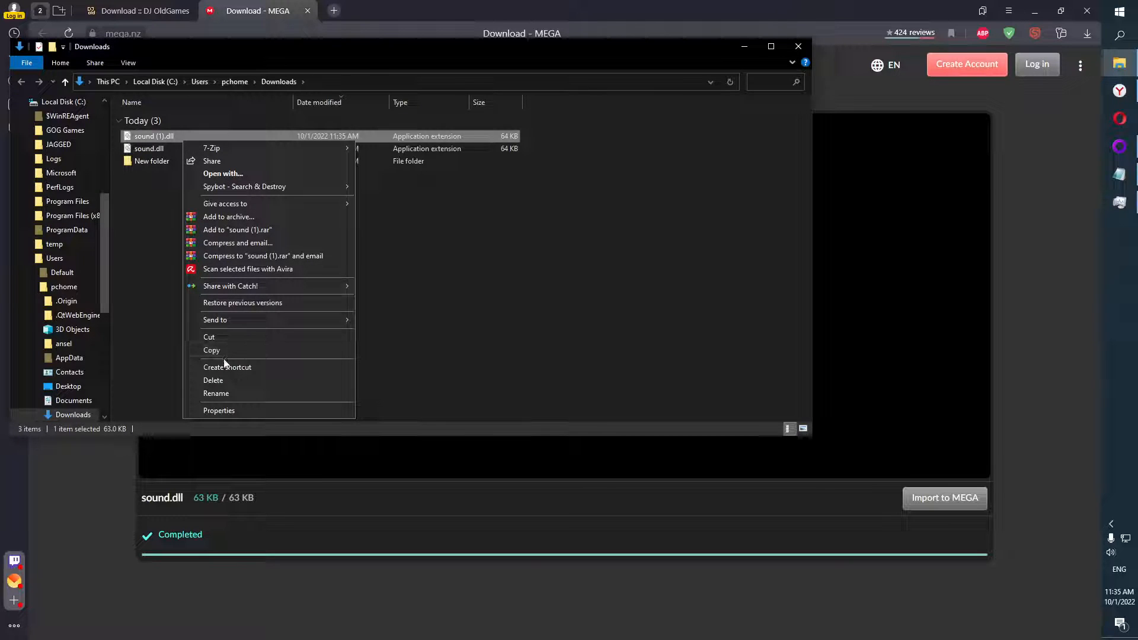
click(211, 350)
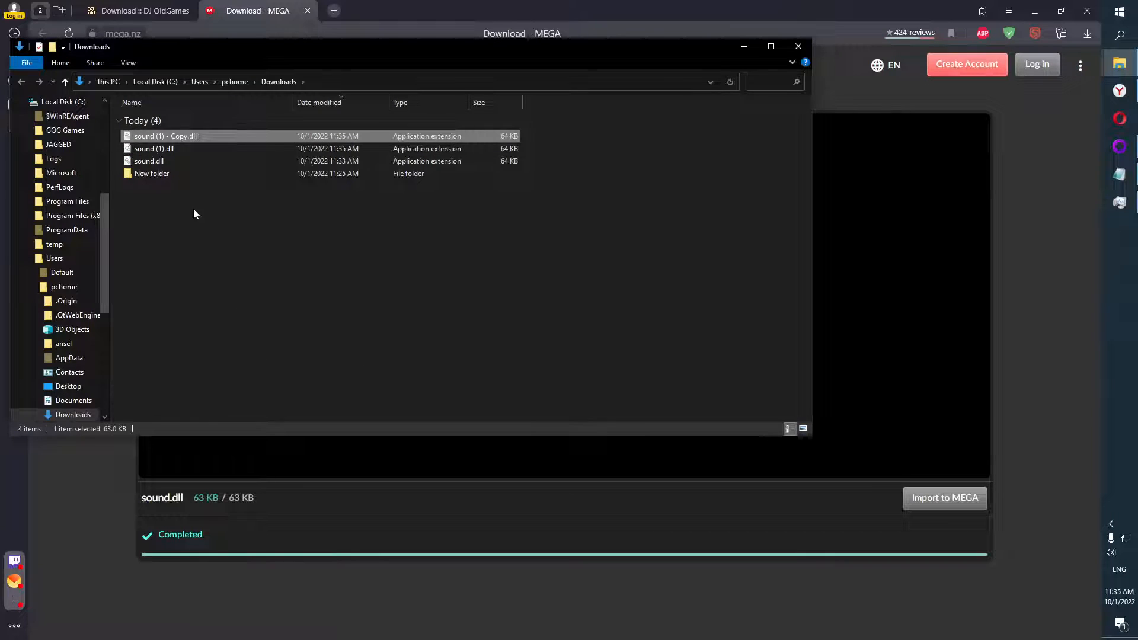
Rename the duplicated copy to sound (2).dll and select it.
right_click(166, 136)
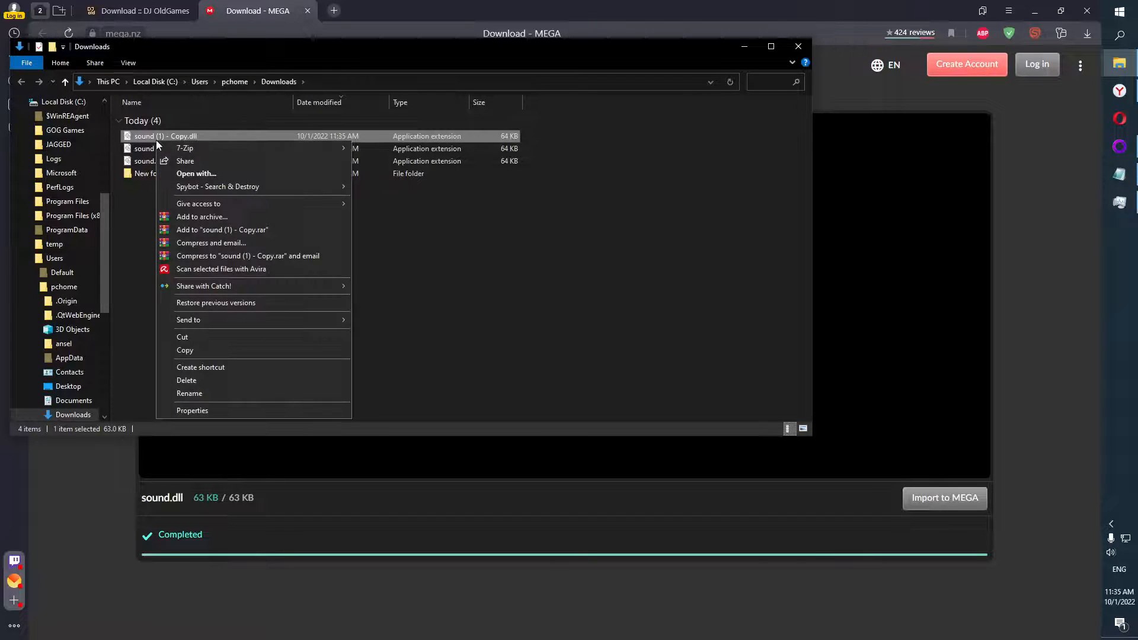
mouse_move(188, 393)
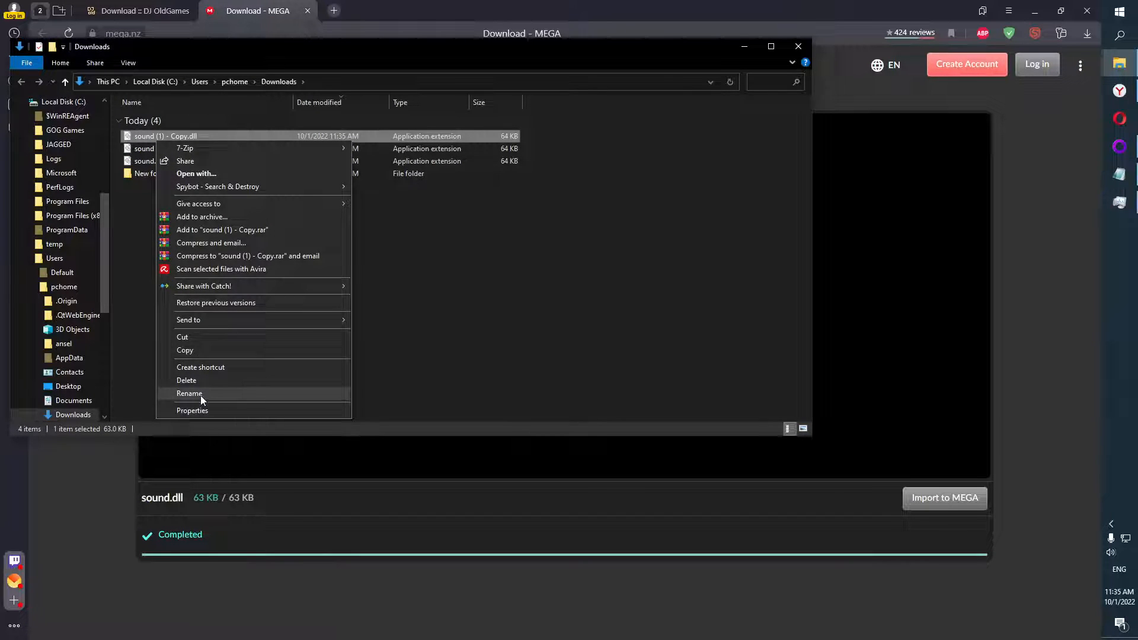
click(189, 393)
text(sound)
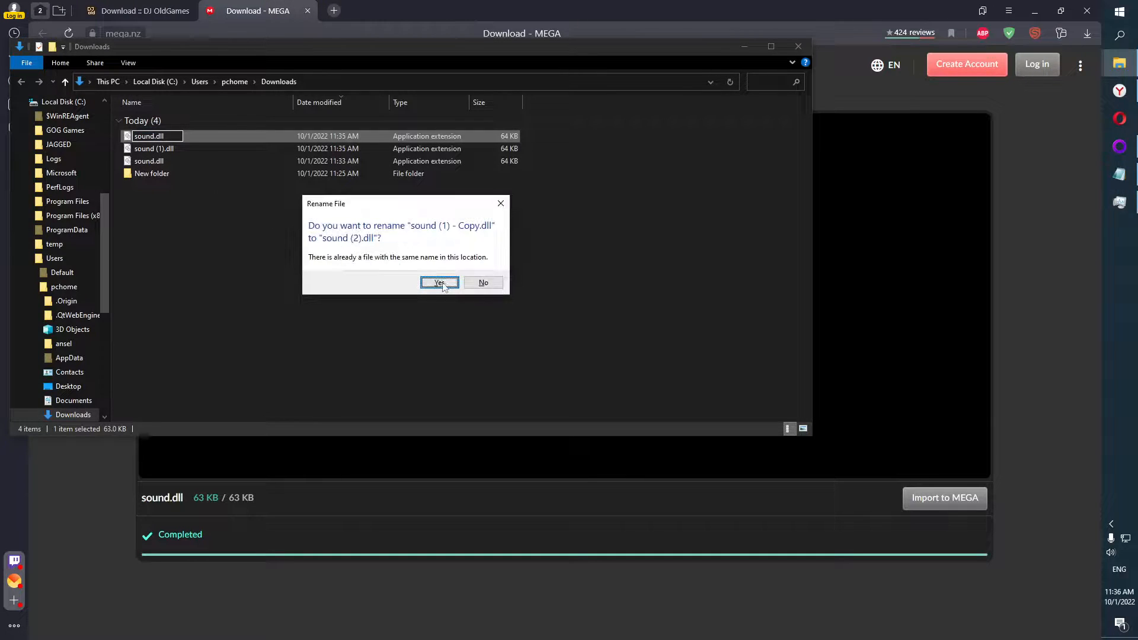
click(439, 282)
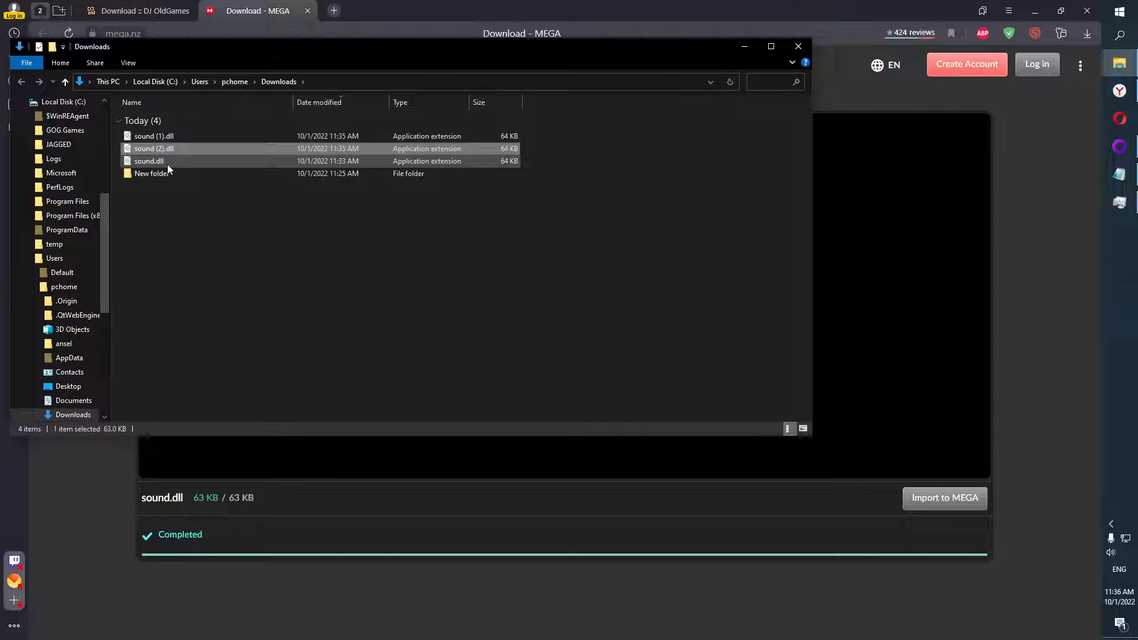
click(153, 148)
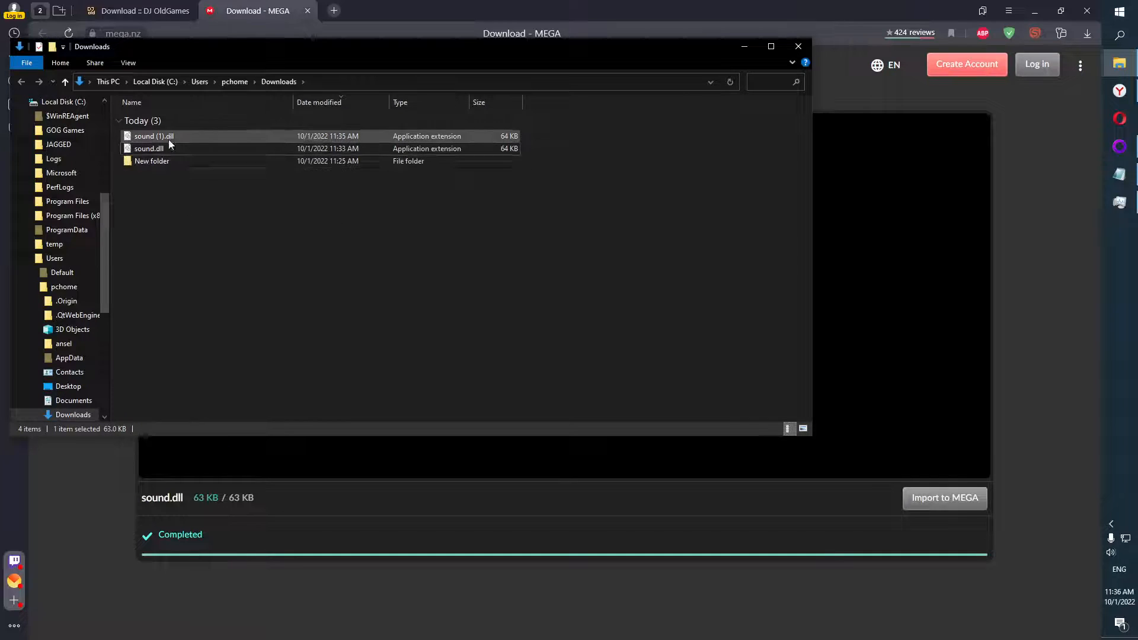
Rename sound (1).dll to audio.dll.
right_click(153, 136)
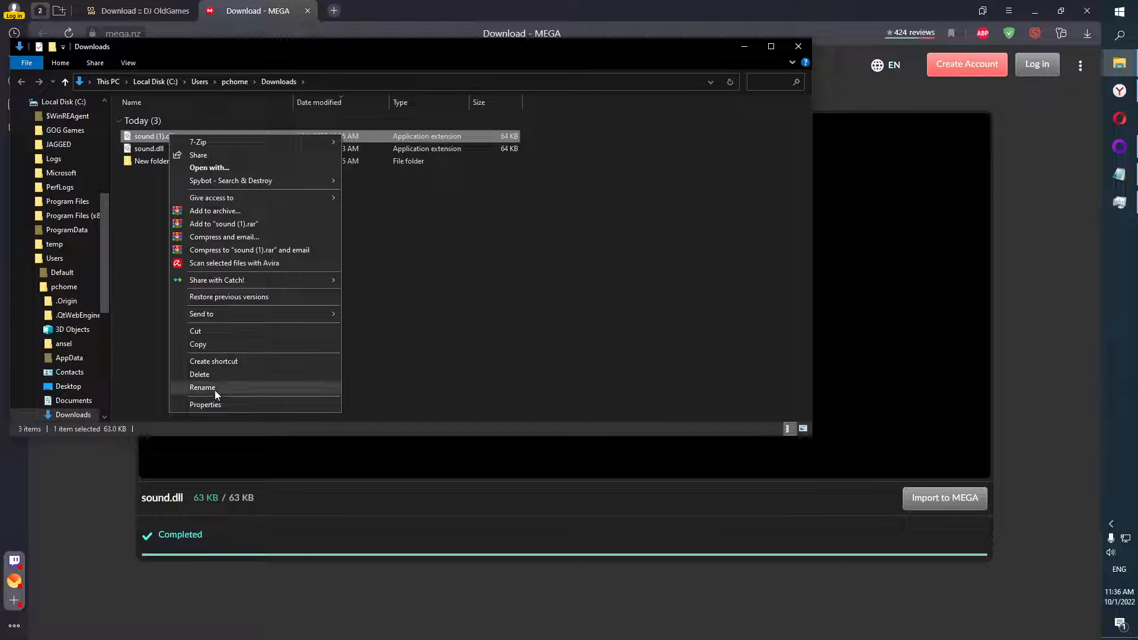
click(203, 387)
text(audio)
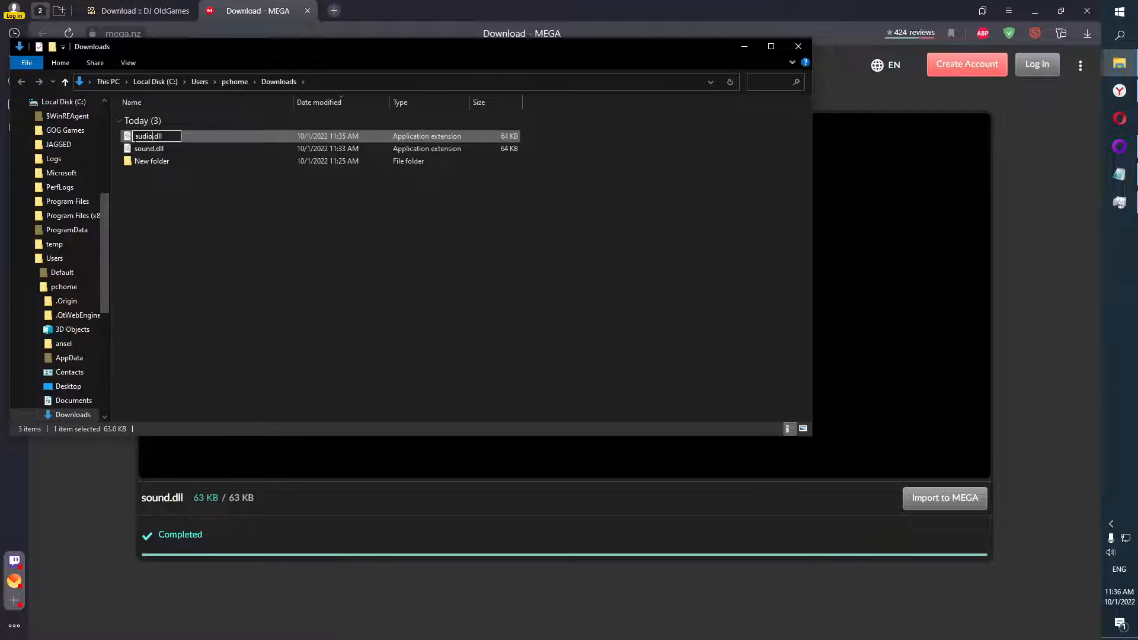
click(149, 148)
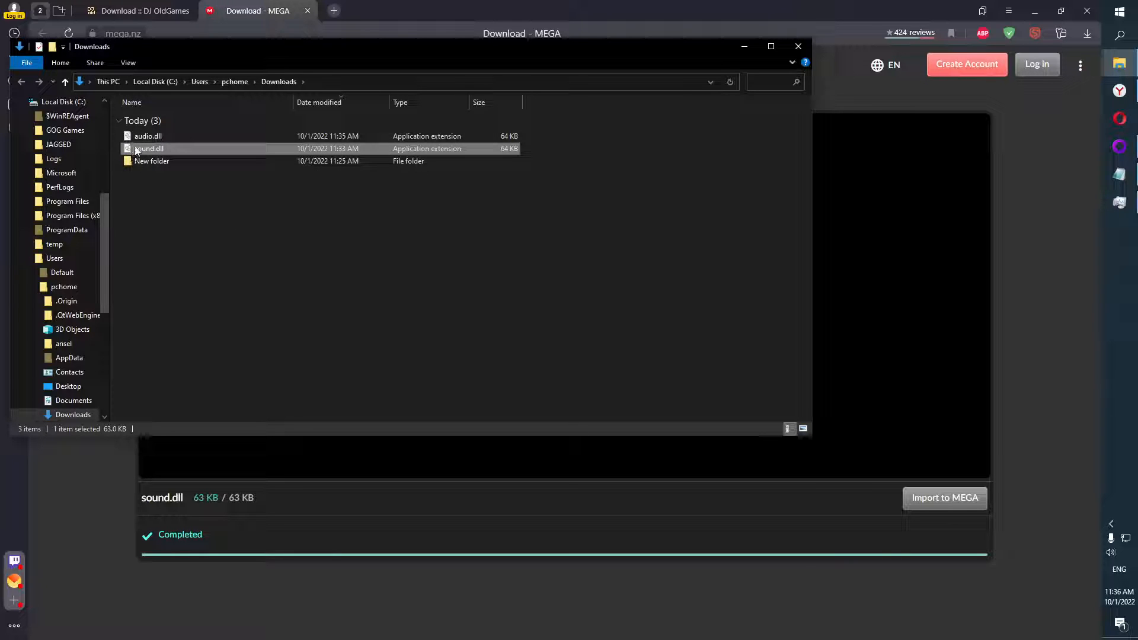
Copy audio.dll and sound.dll into Battle Isle Incubation, replacing the existing files.
right_click(148, 136)
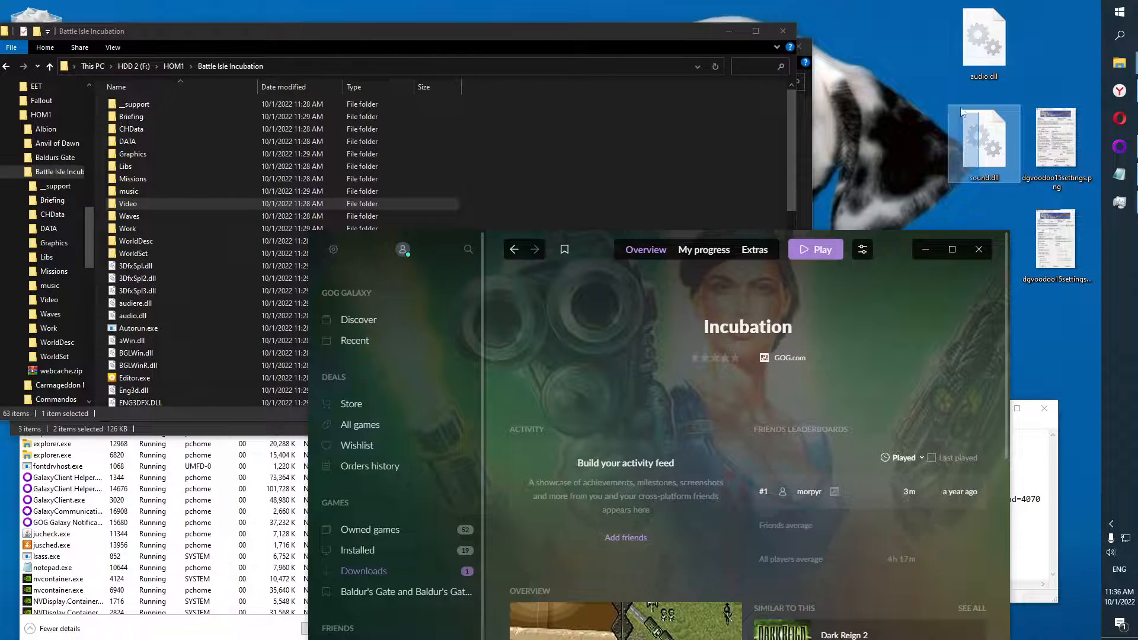
right_click(983, 143)
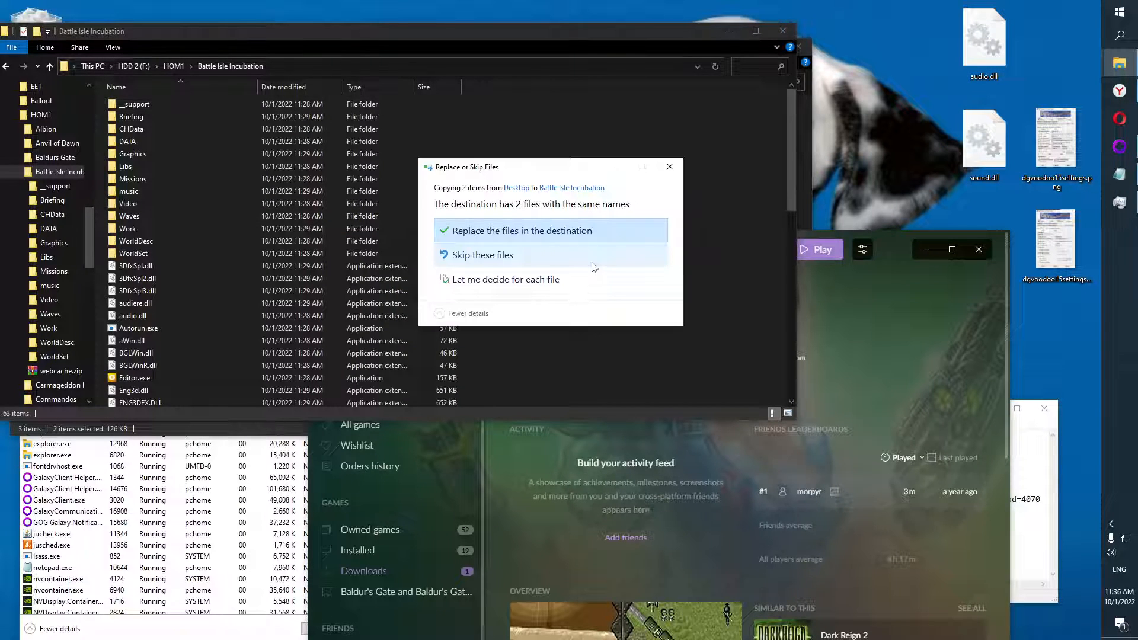
mouse_move(550, 230)
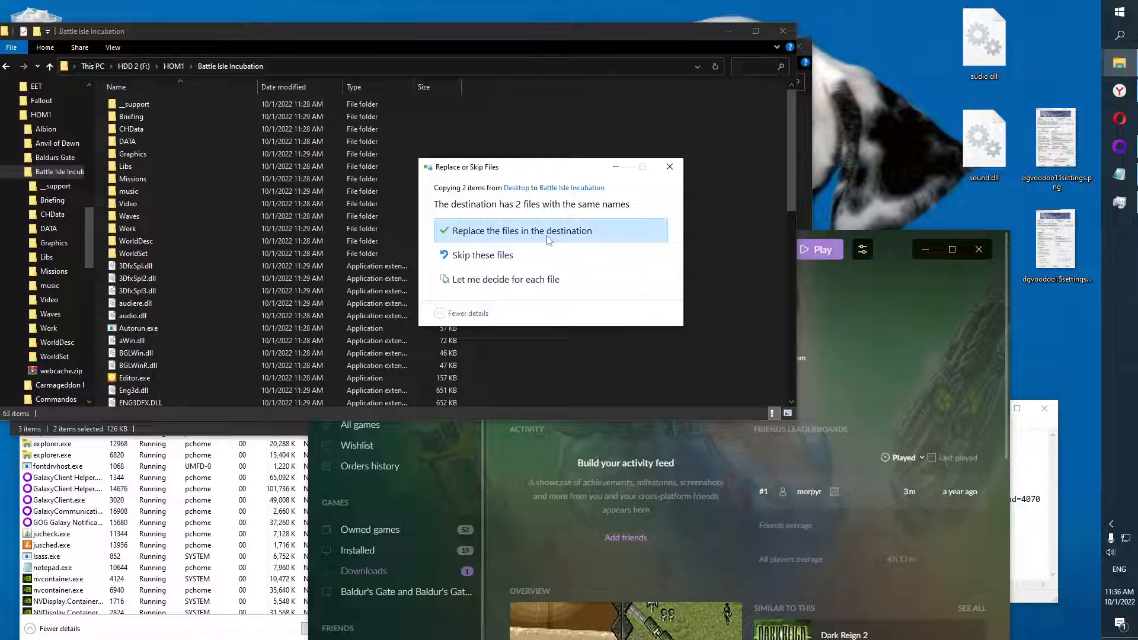
click(521, 231)
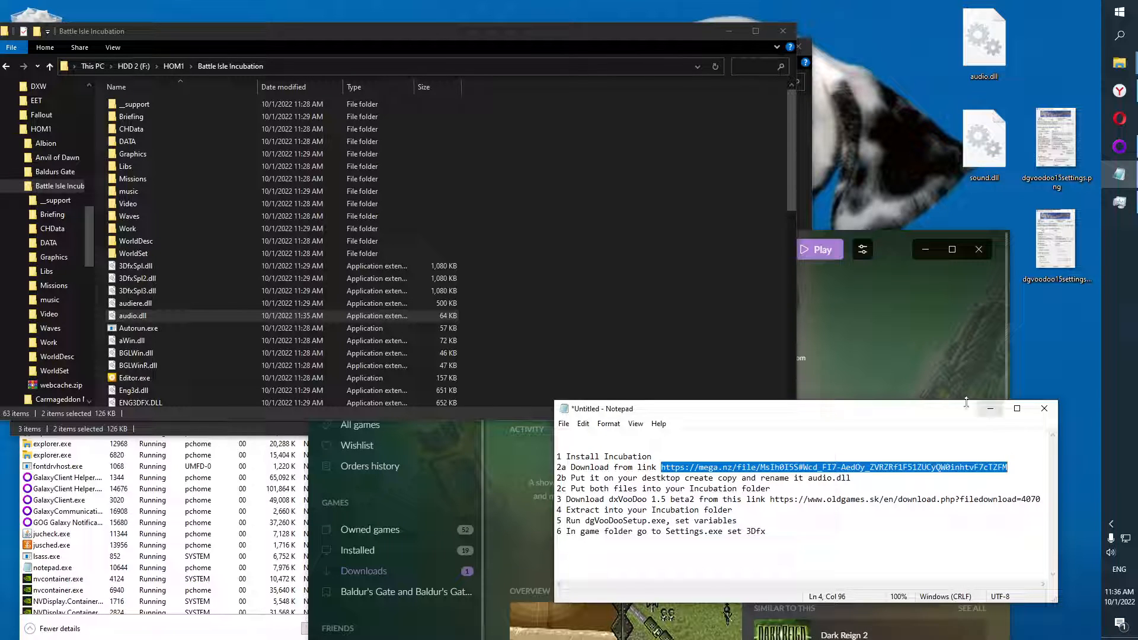
mouse_move(756, 281)
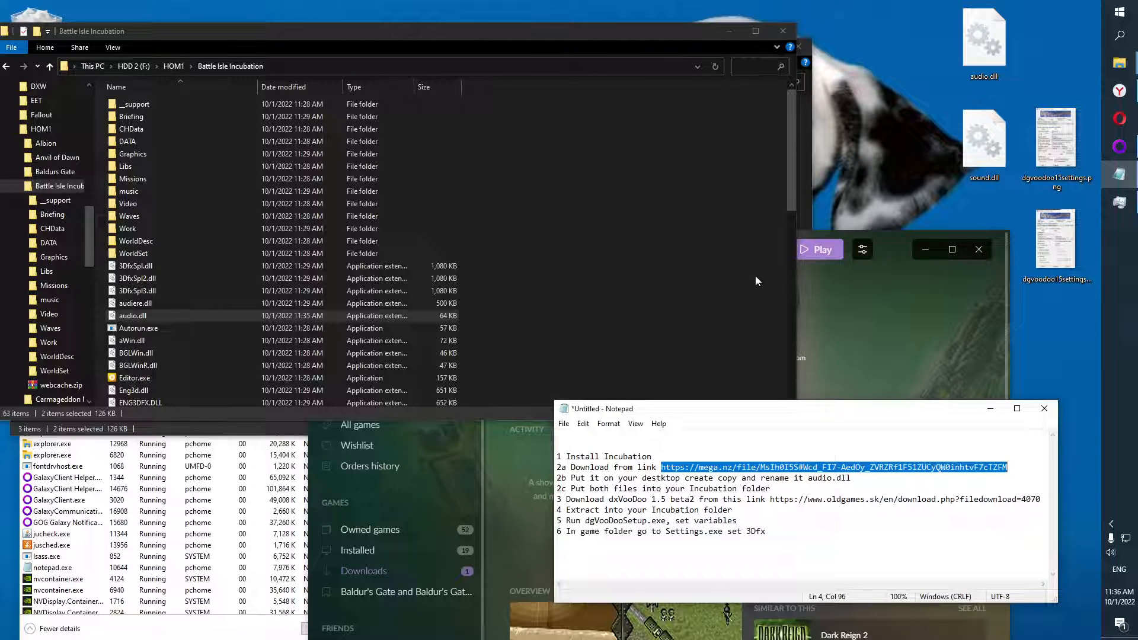
mouse_move(515, 161)
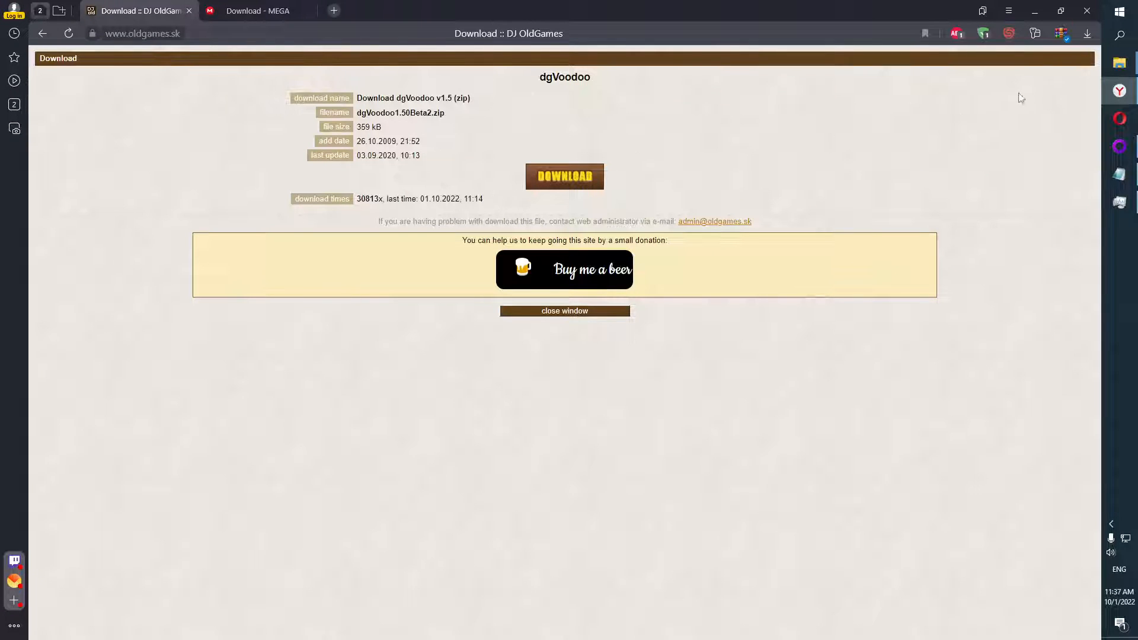
Download dgVoodoo1.50Beta2.zip from oldgames.sk and view it in Downloads.
click(1086, 34)
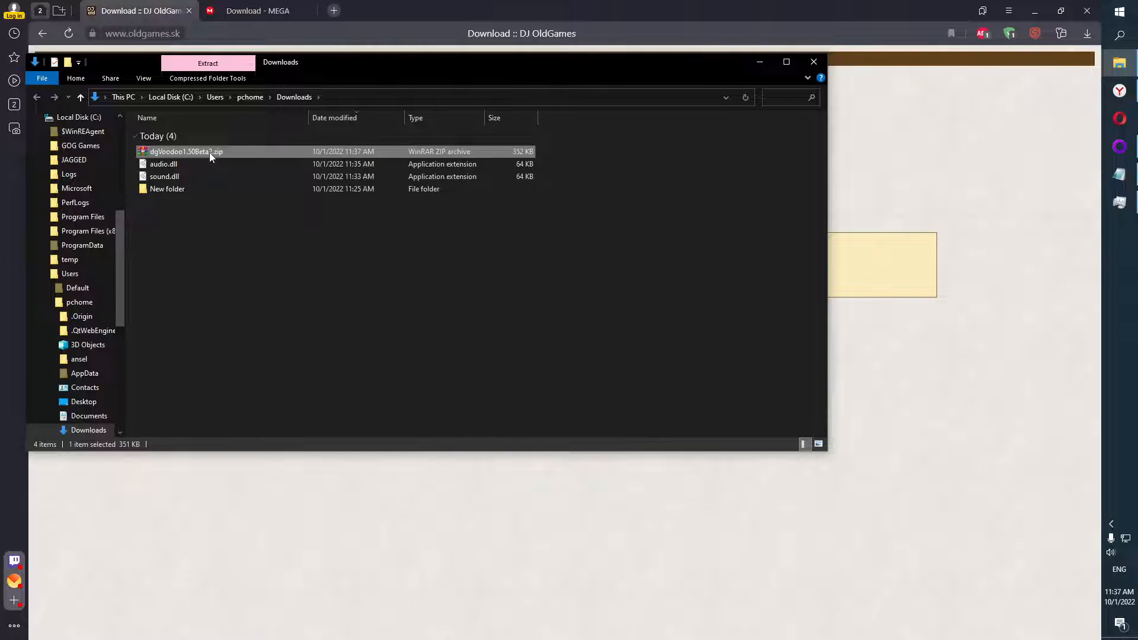
Extract all nine files from dgVoodoo1.50Beta2.zip to F:\HOM1\Battle Isle Incubation.
double_click(185, 151)
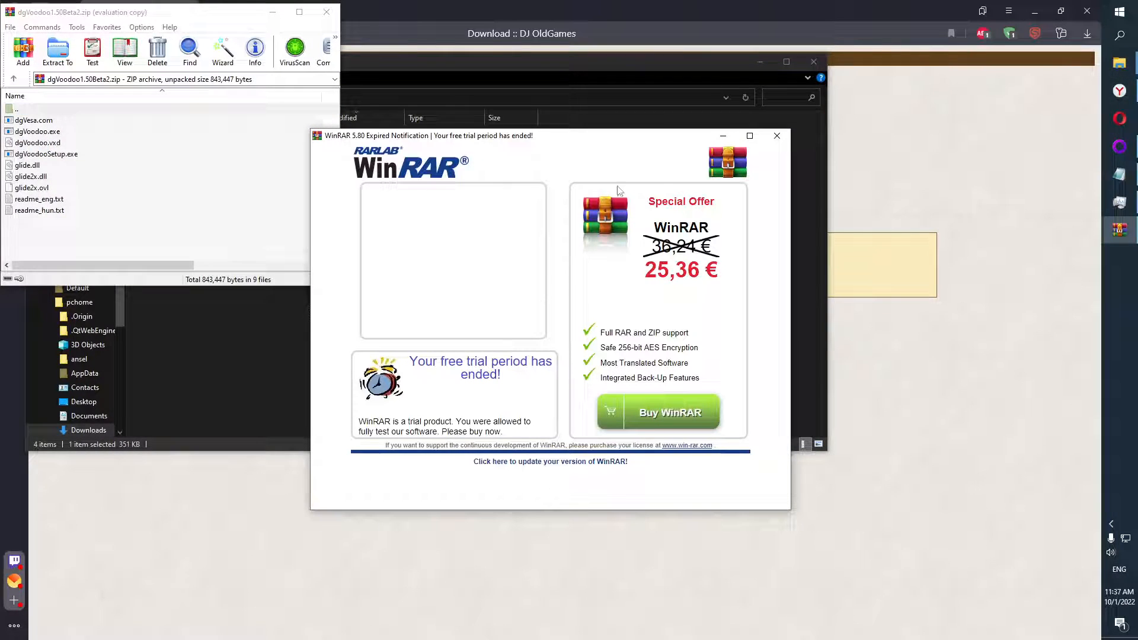
click(776, 136)
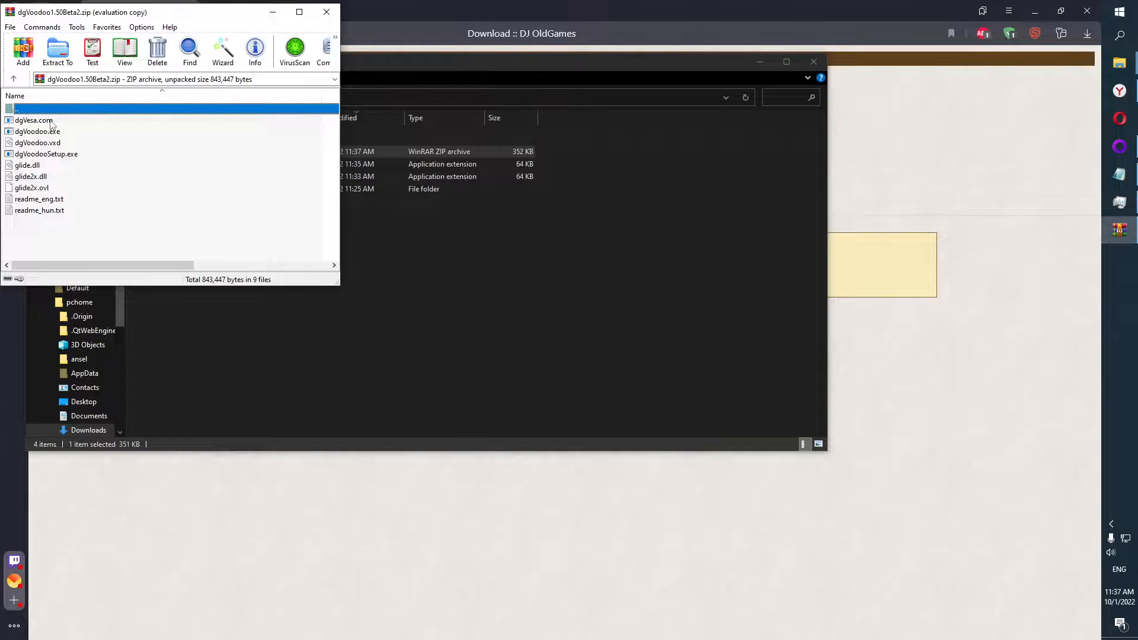
key(ctrl+a)
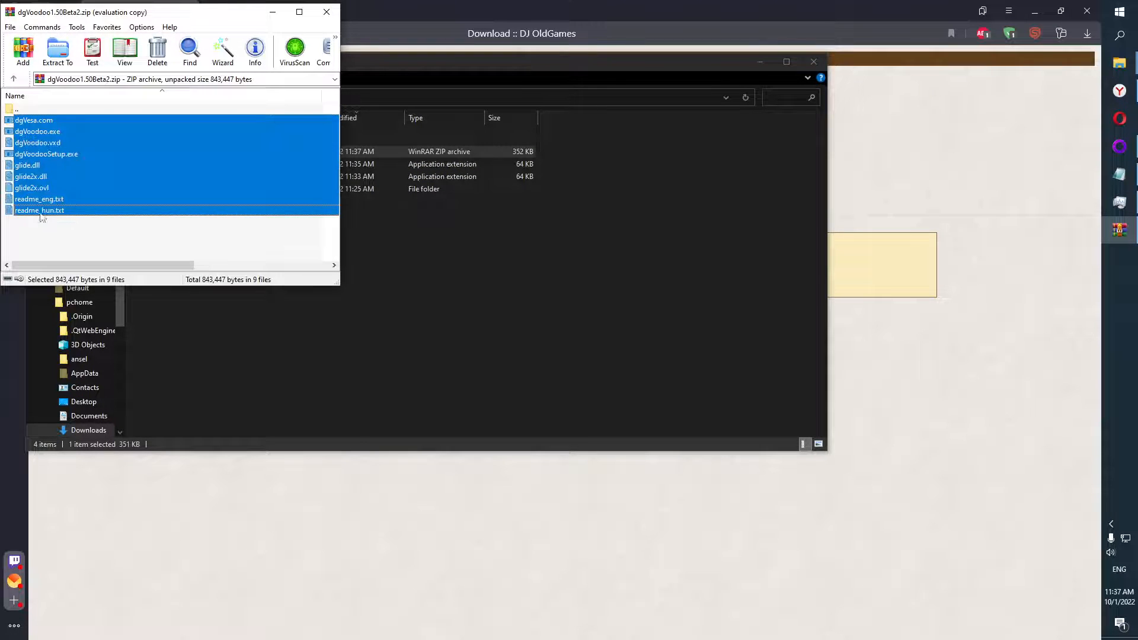
click(57, 51)
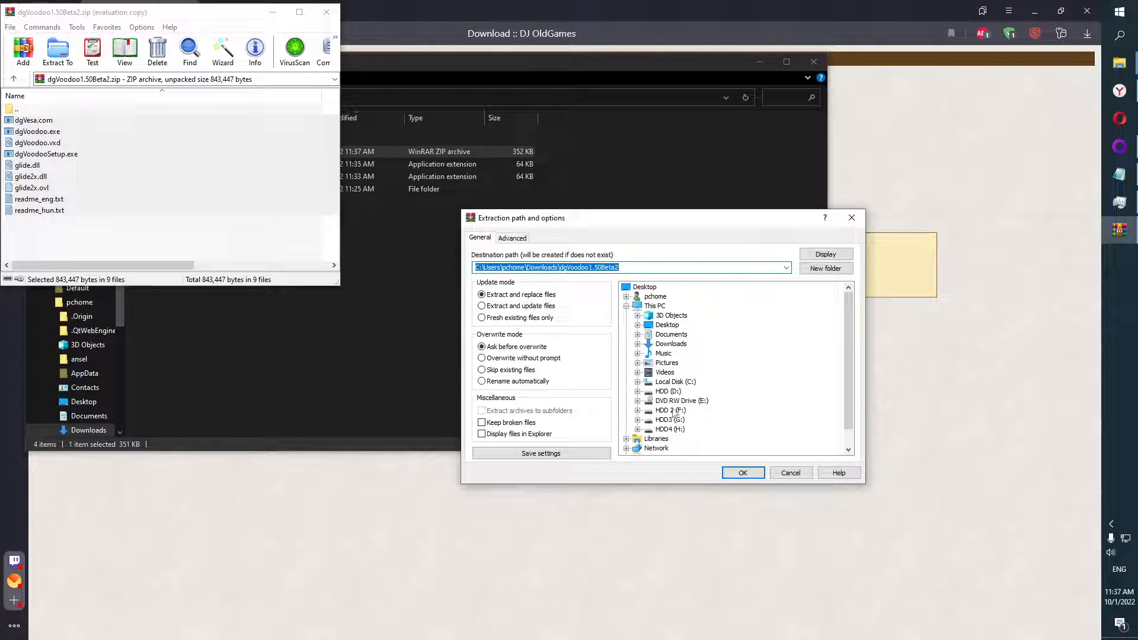
click(669, 410)
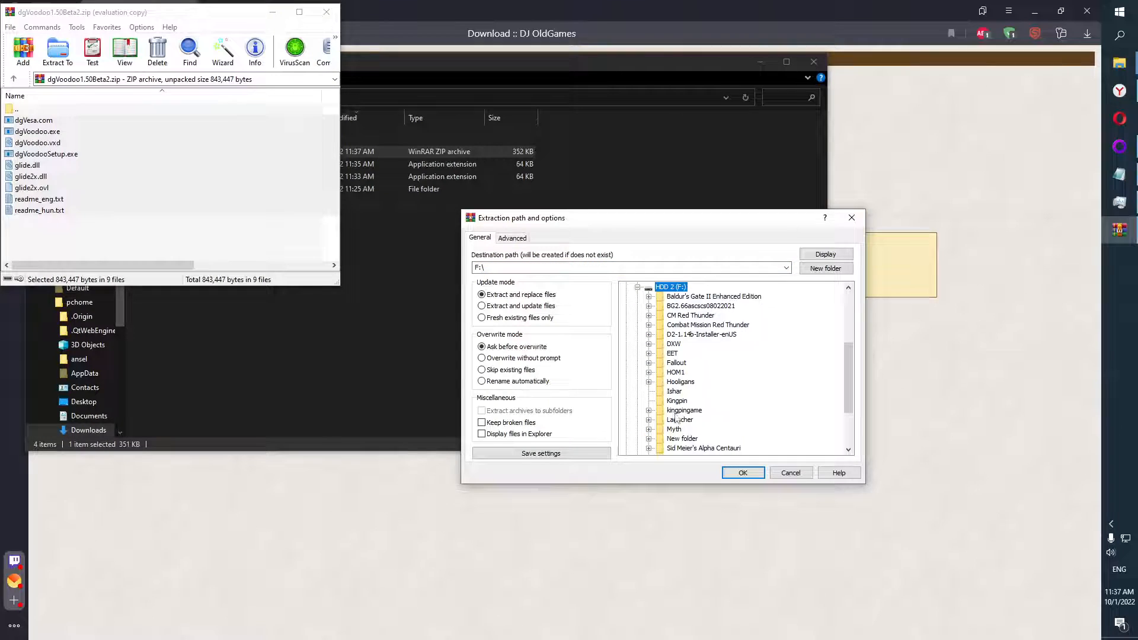
click(649, 371)
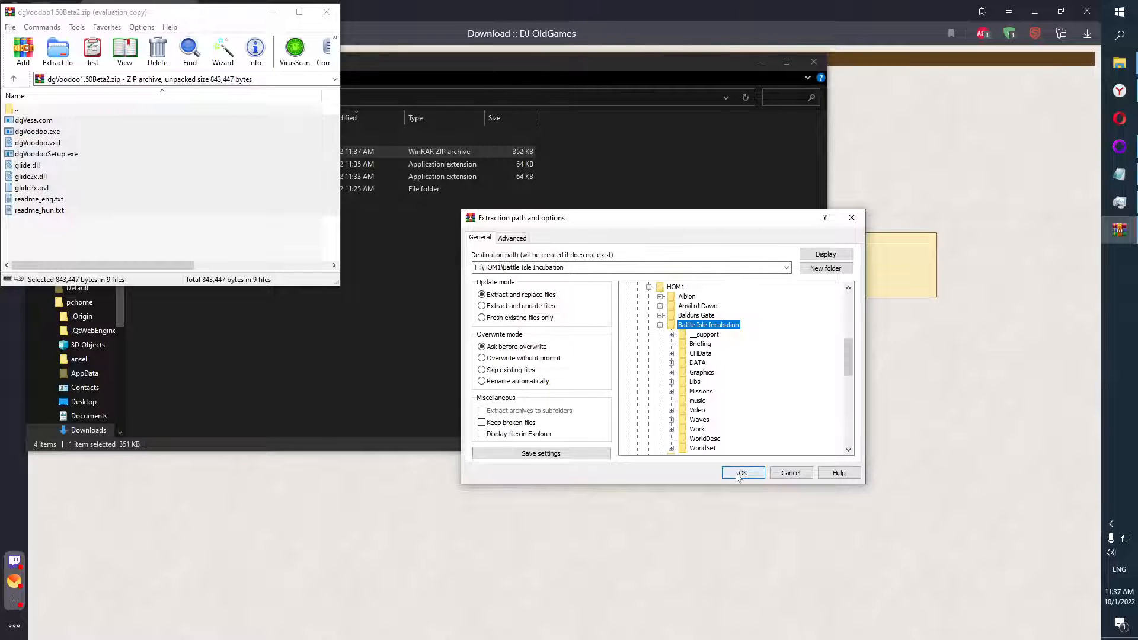
click(741, 472)
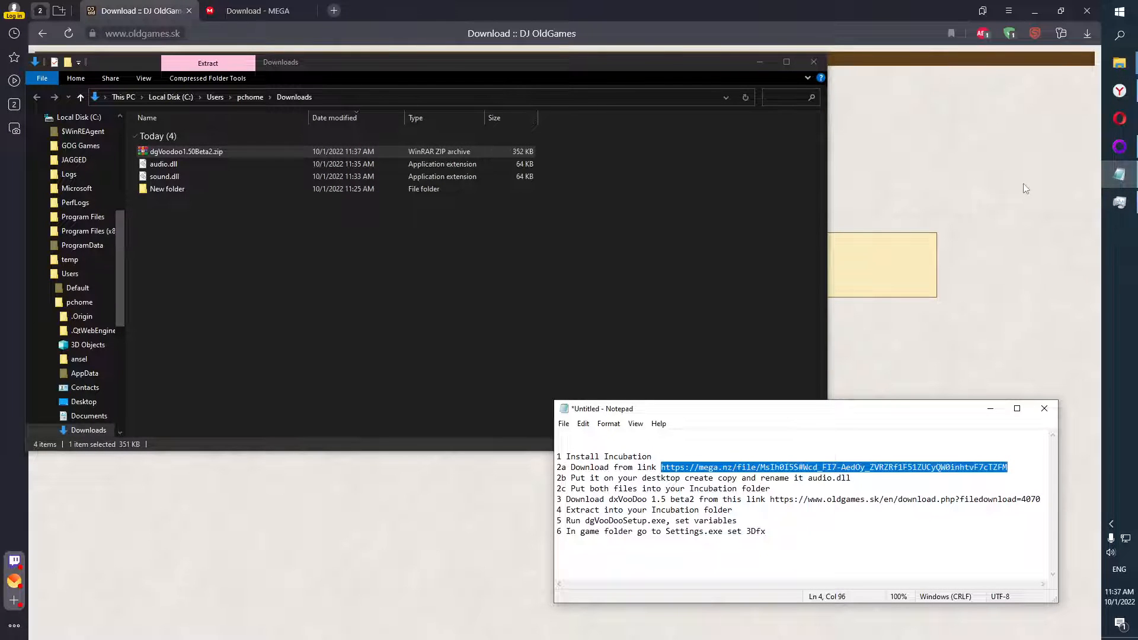
Scroll the Battle Isle Incubation folder and launch dgVoodooSetup.exe.
click(1119, 64)
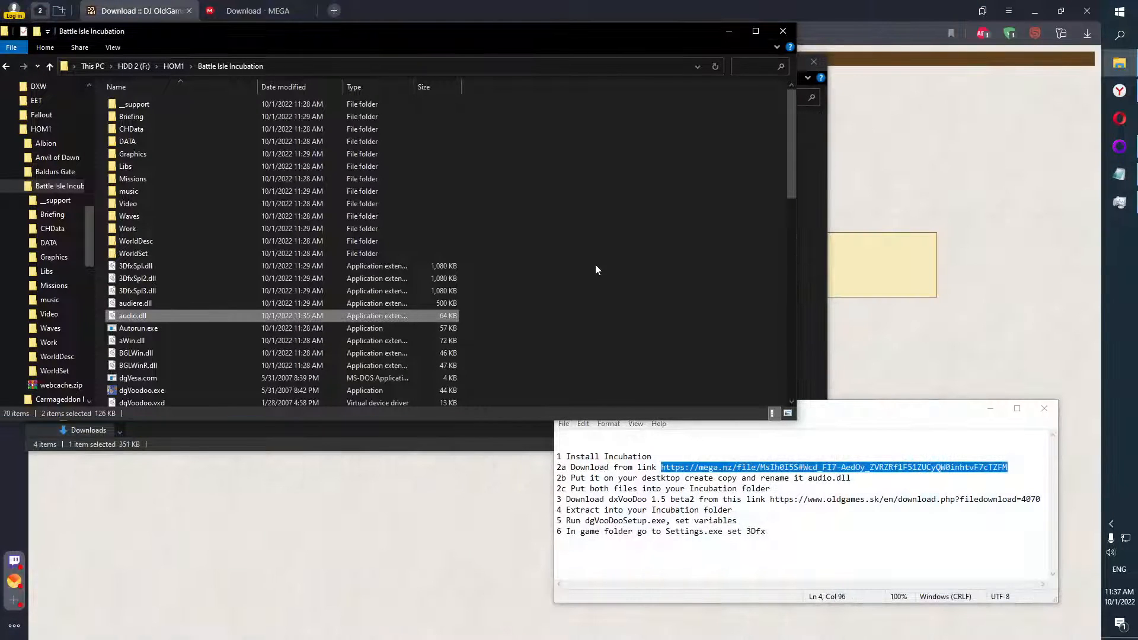
scroll(down, 3)
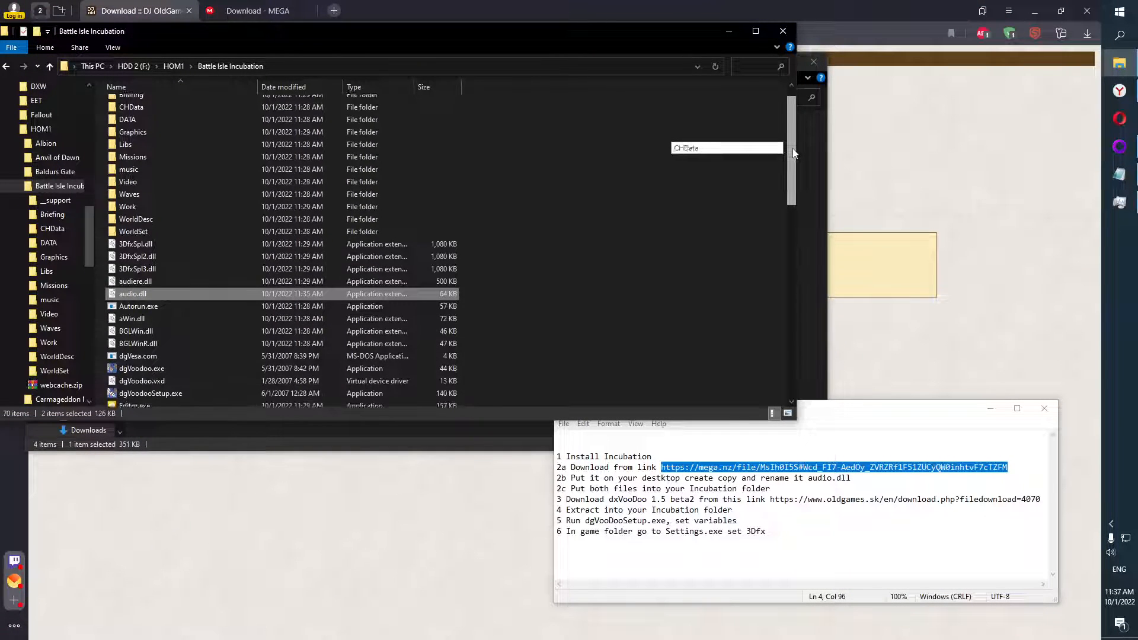
scroll(down, 3)
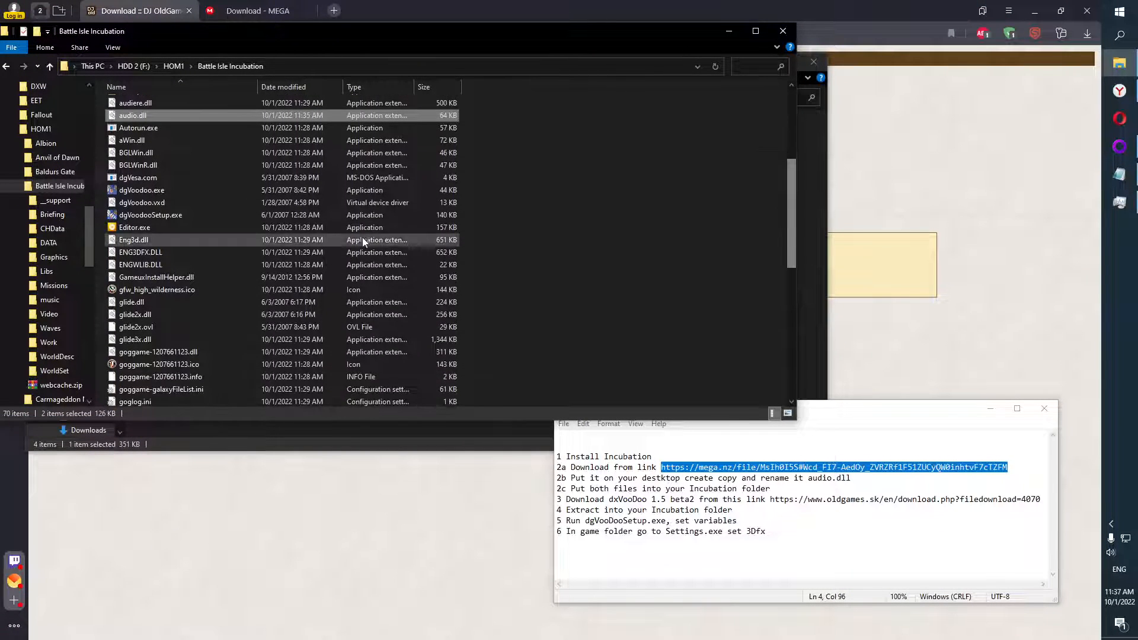
click(150, 214)
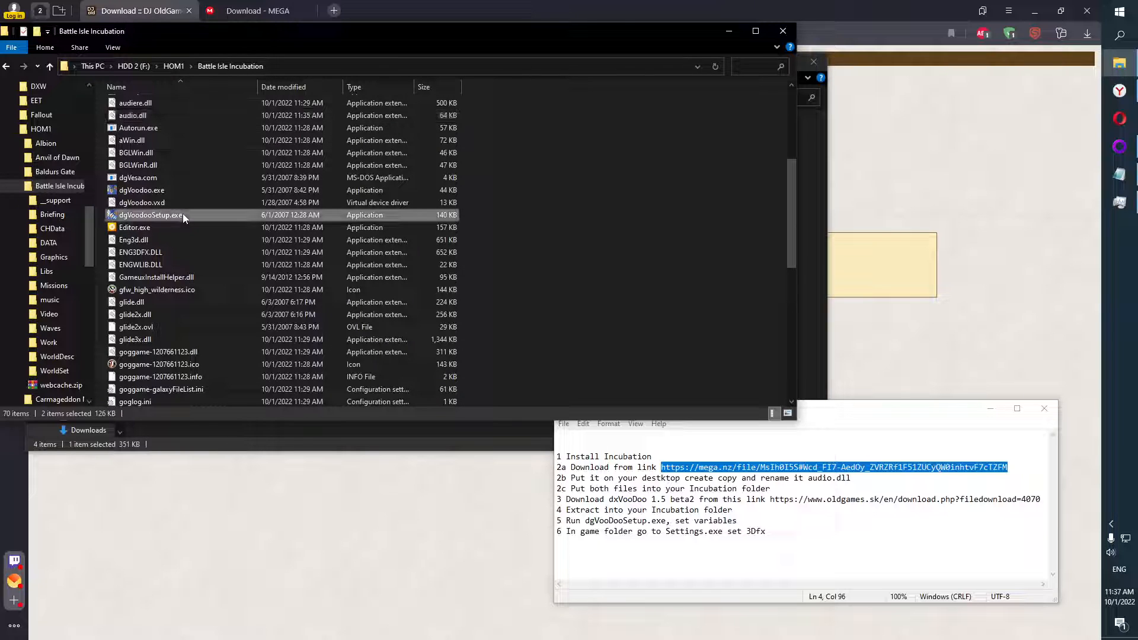
click(149, 215)
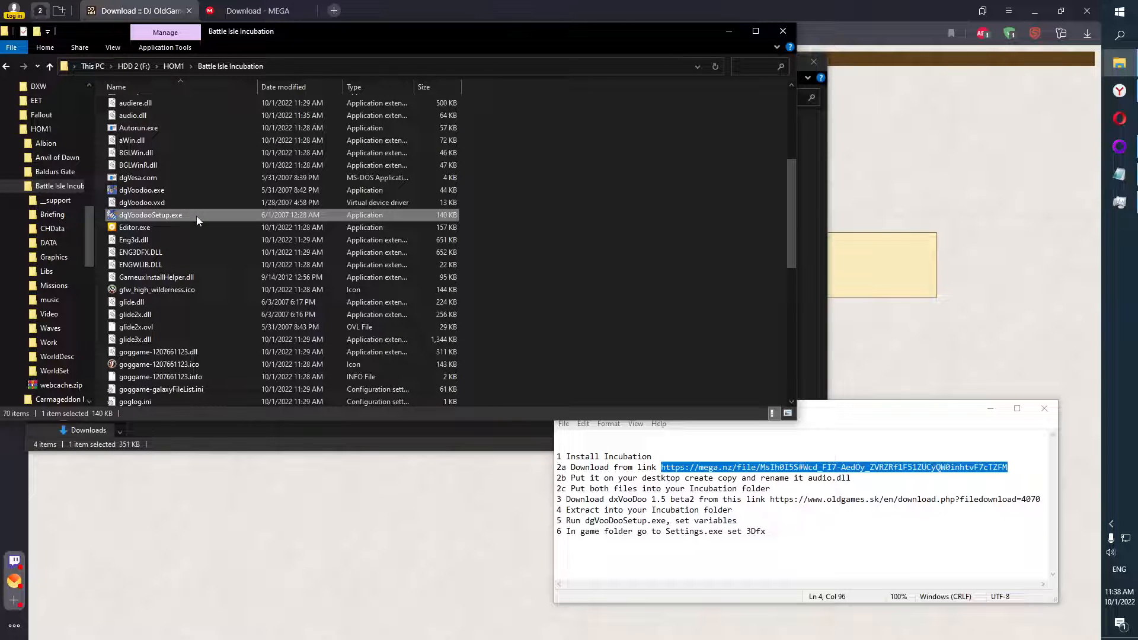
double_click(145, 214)
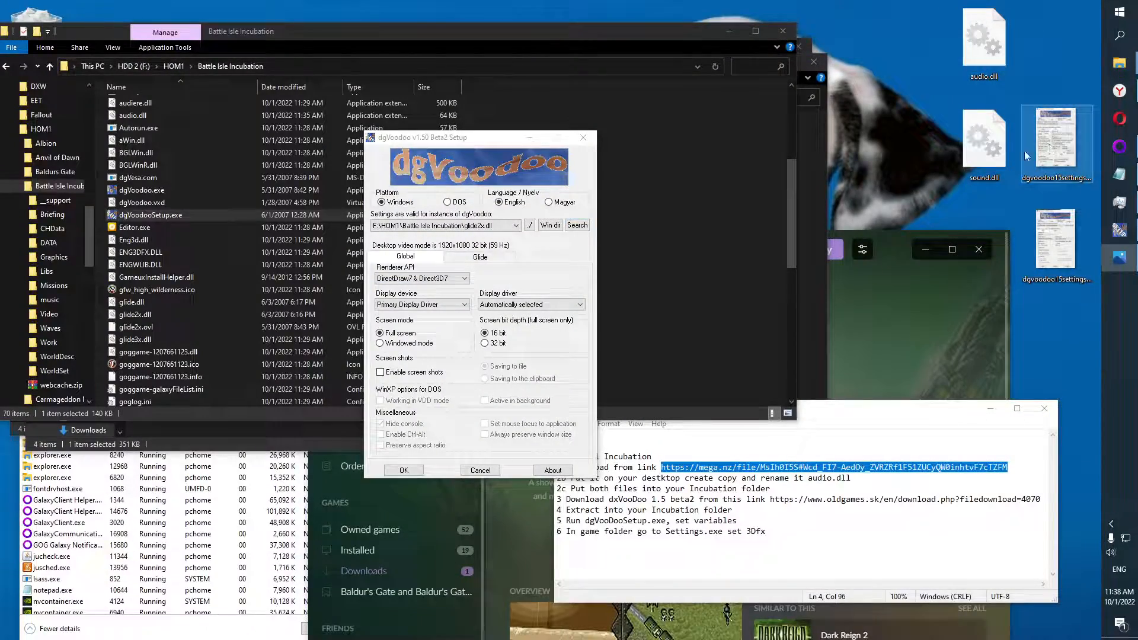
Open the reference screenshot, then set Glide to 32-bit textures with autogenerated mipmaps.
double_click(1056, 143)
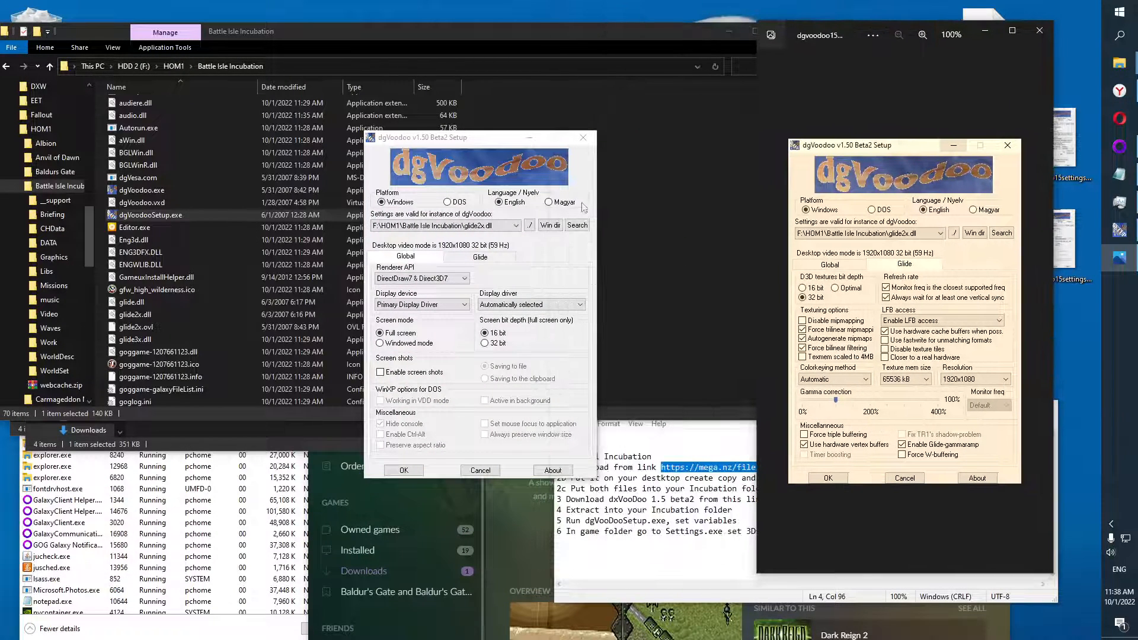
click(479, 256)
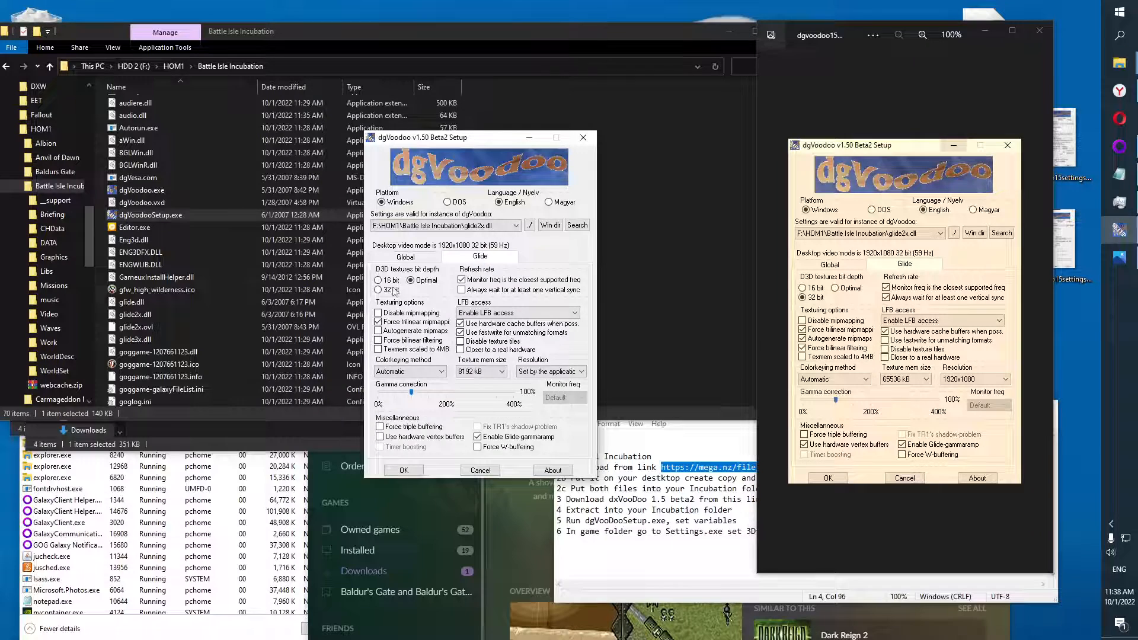
click(381, 290)
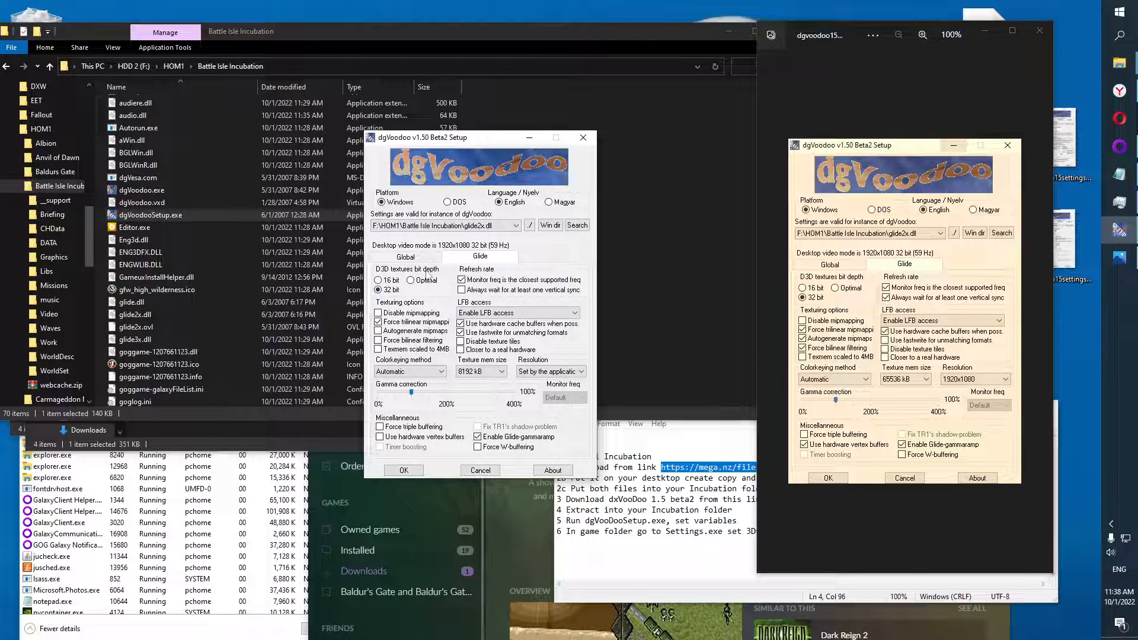
mouse_move(486, 297)
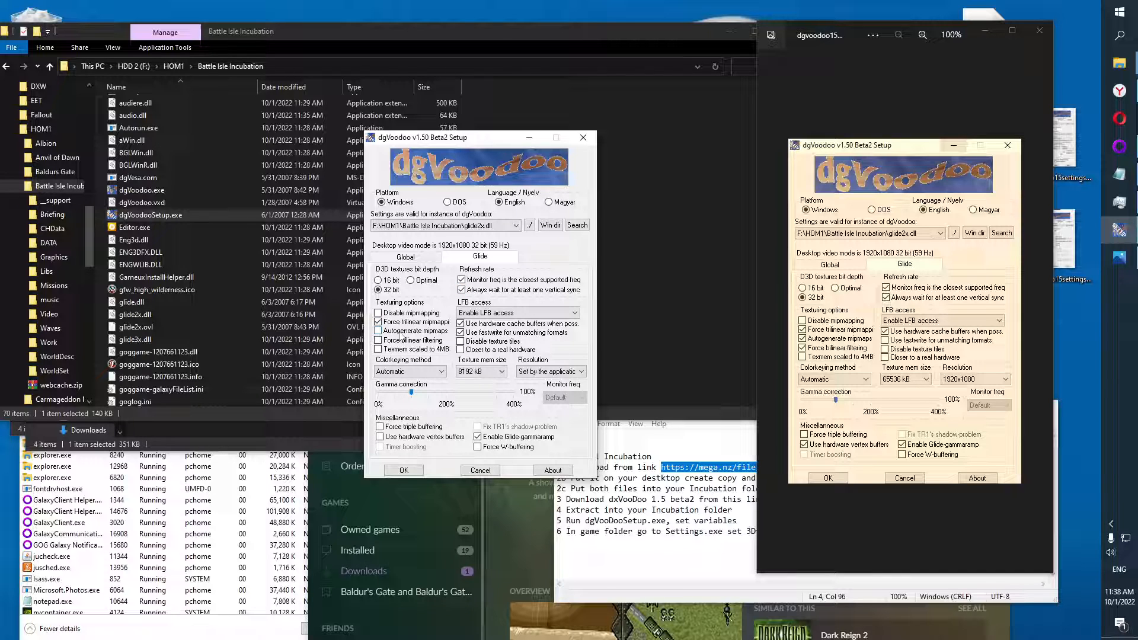
click(378, 340)
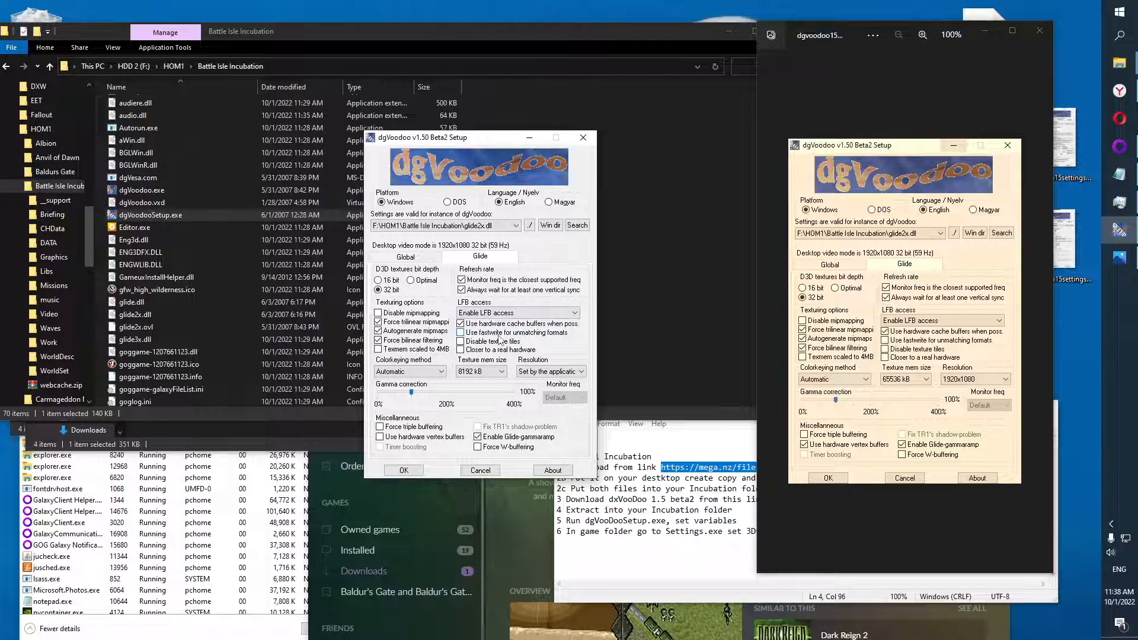
Set Glide texture memory to 65536 kB and pick the output resolution.
click(480, 371)
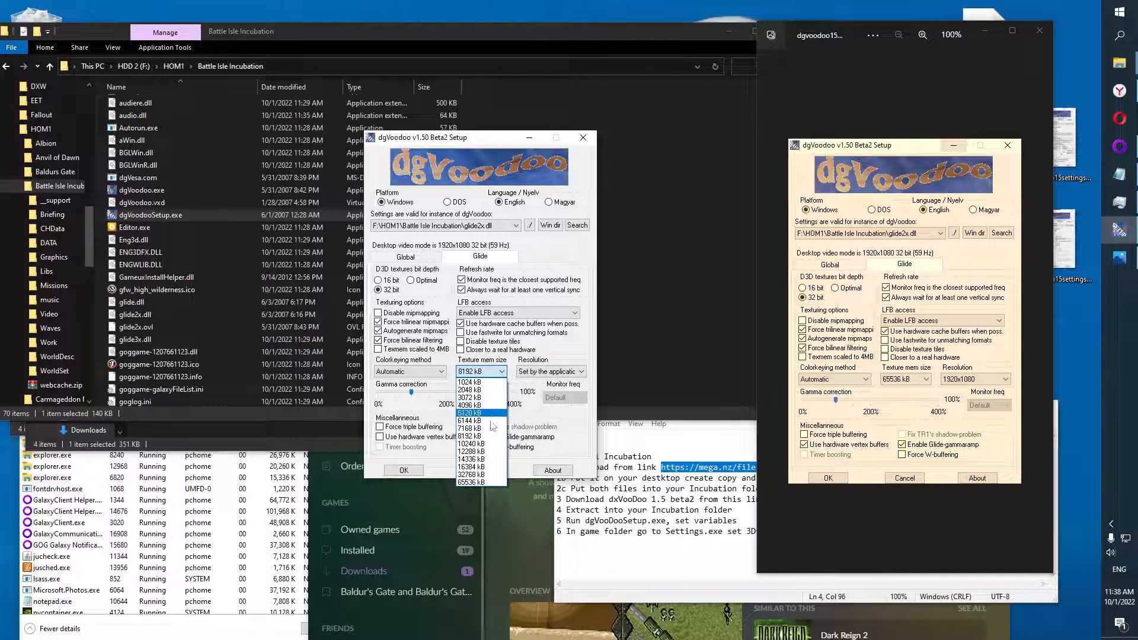
click(471, 481)
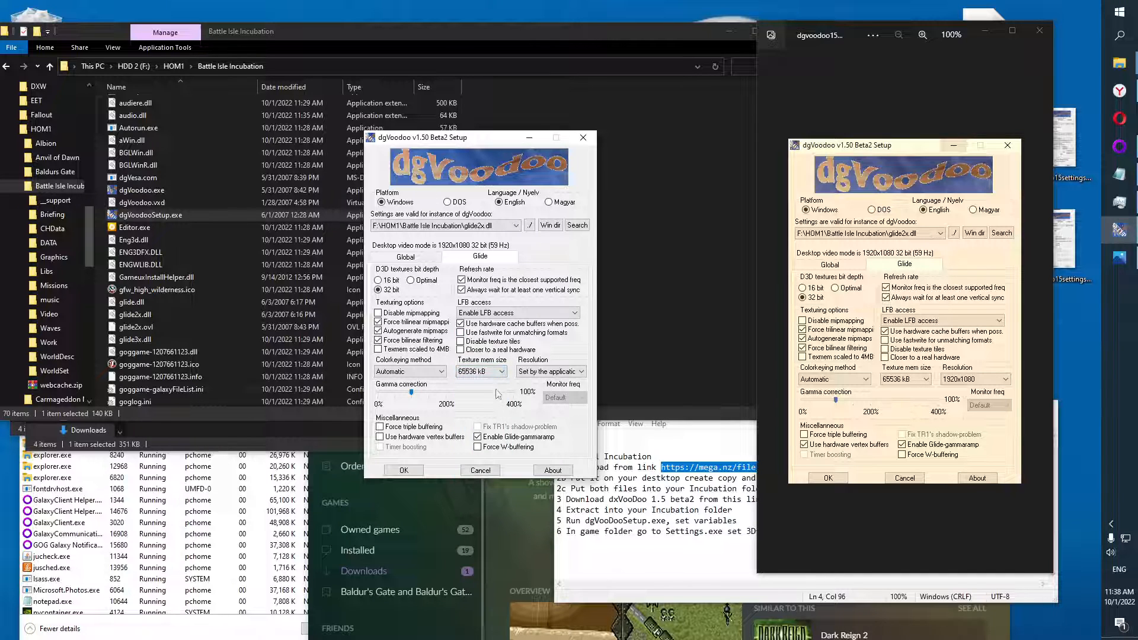
click(583, 371)
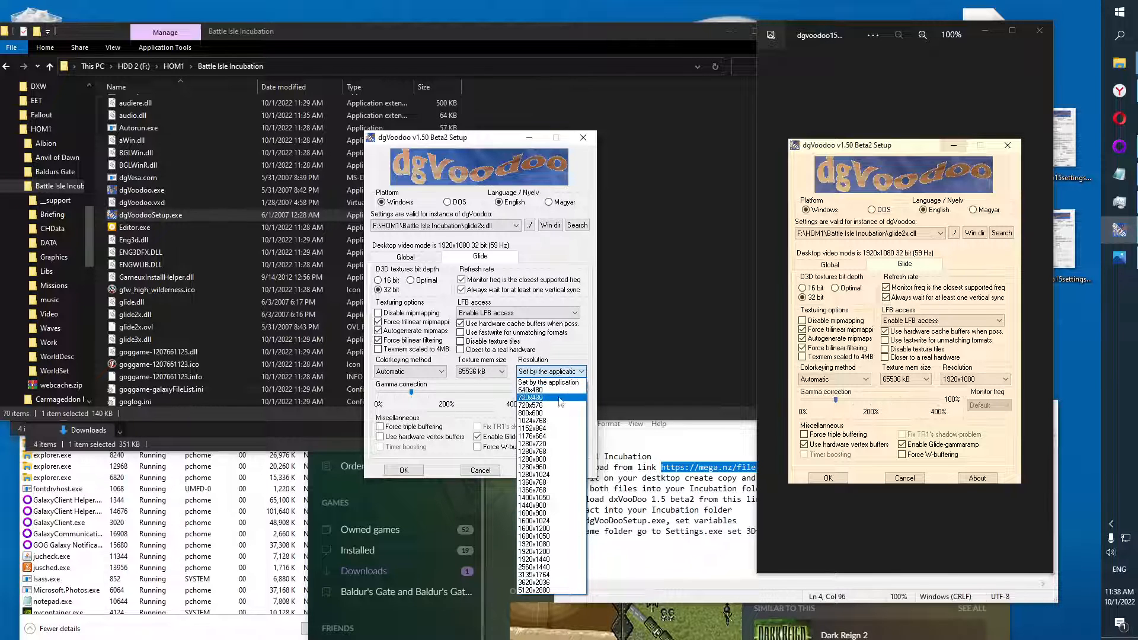
click(534, 543)
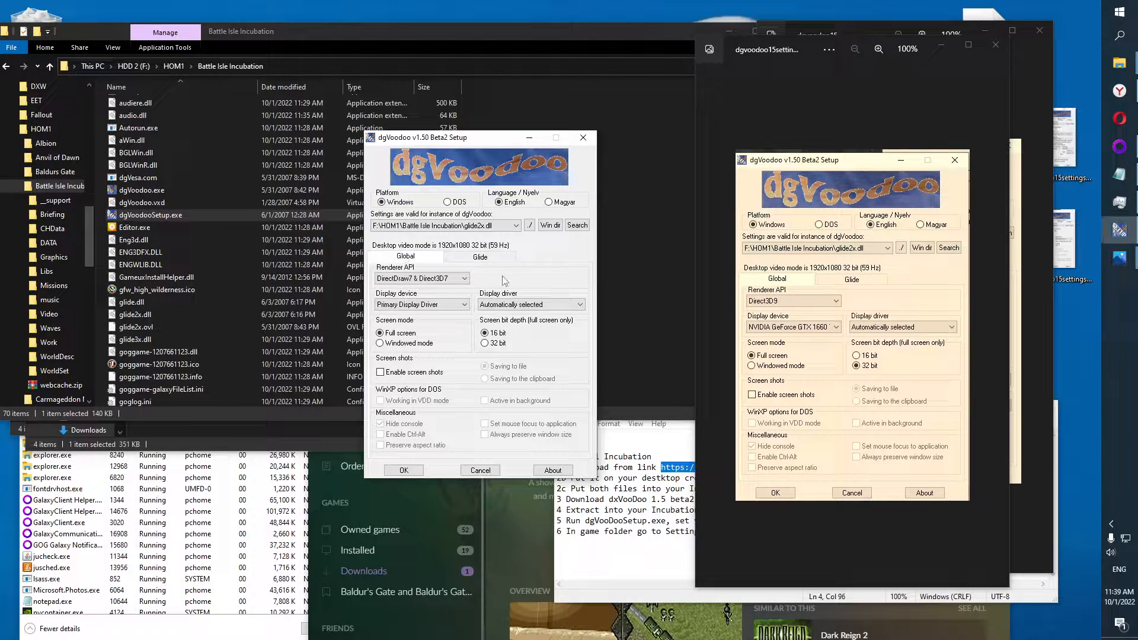
Switch the global Renderer API to Direct3D9 and close dgVoodoo Setup.
click(421, 278)
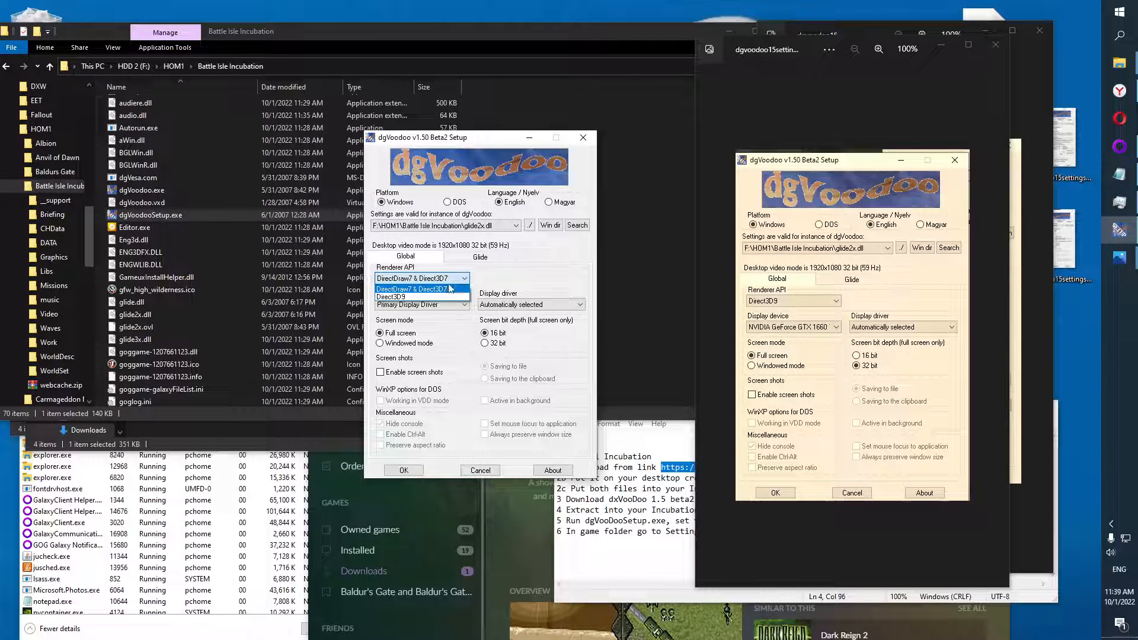
click(392, 289)
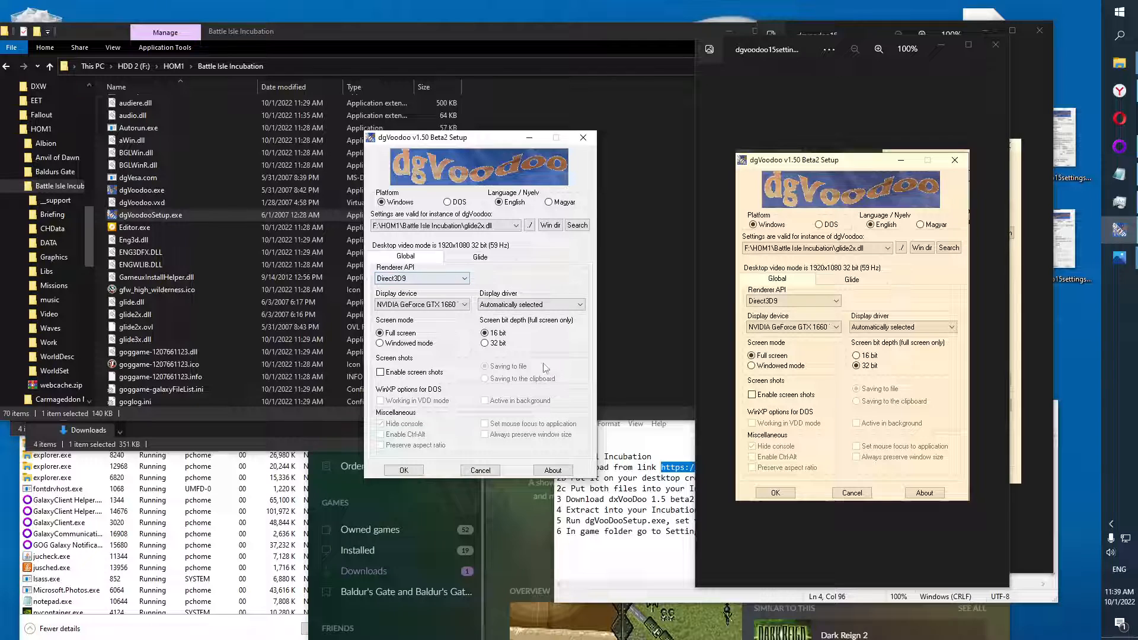
click(485, 343)
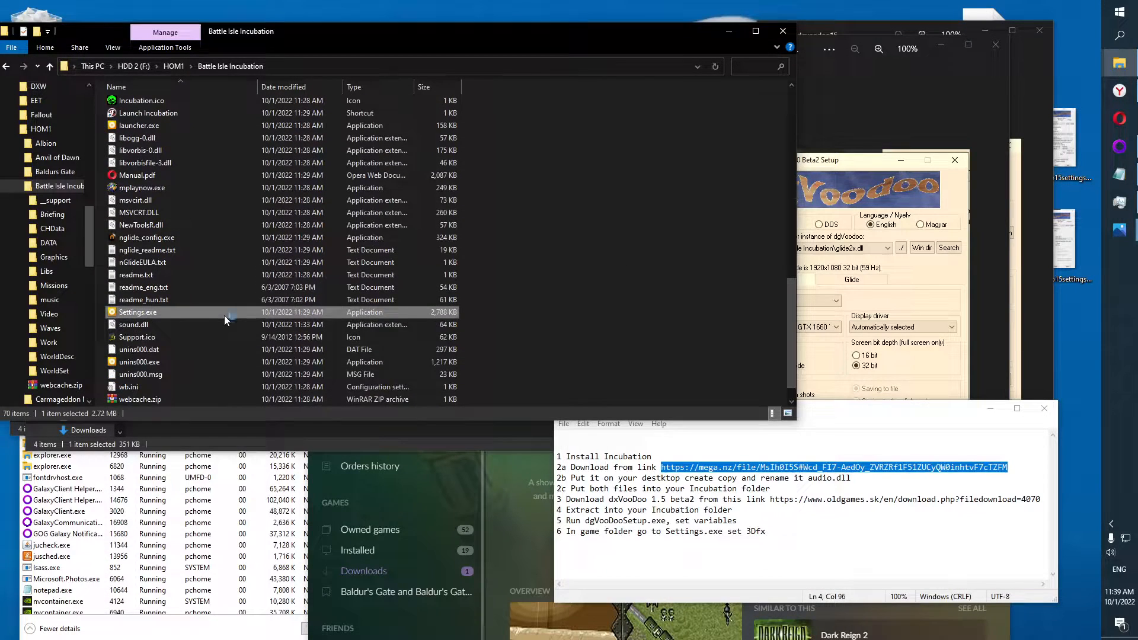
Launch Settings.exe from the Battle Isle Incubation folder.
double_click(137, 311)
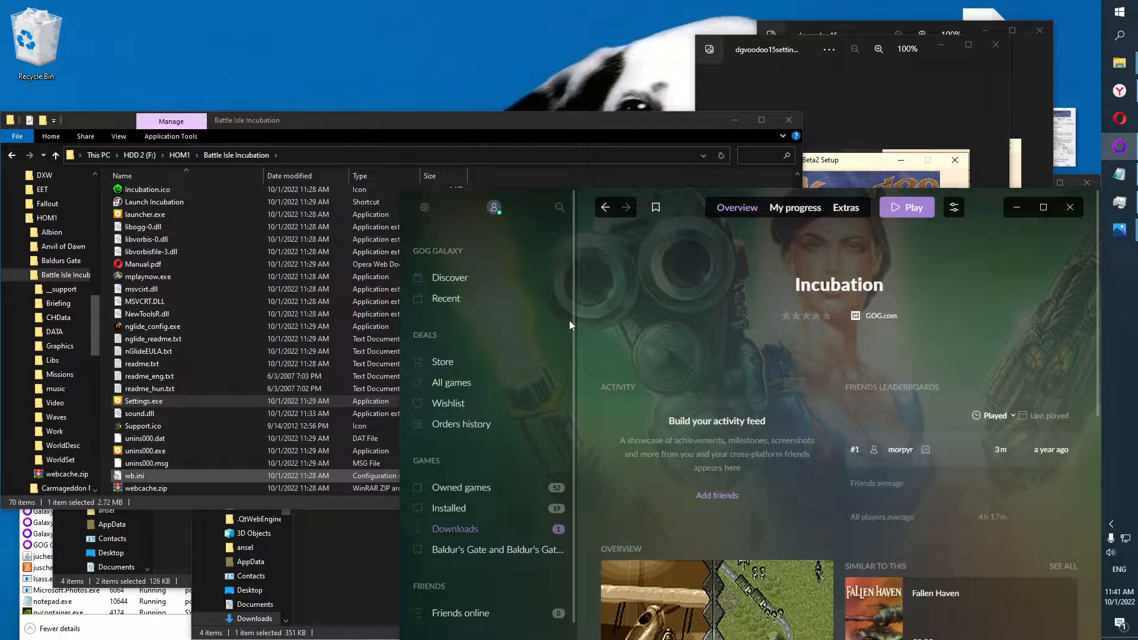
mouse_move(589, 216)
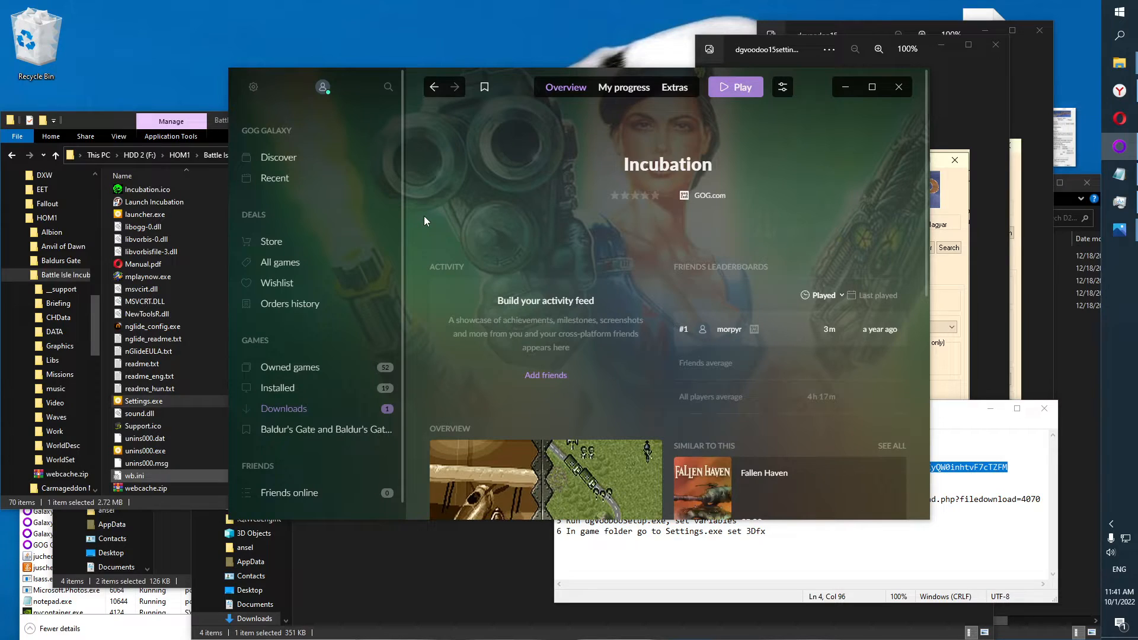
mouse_move(477, 255)
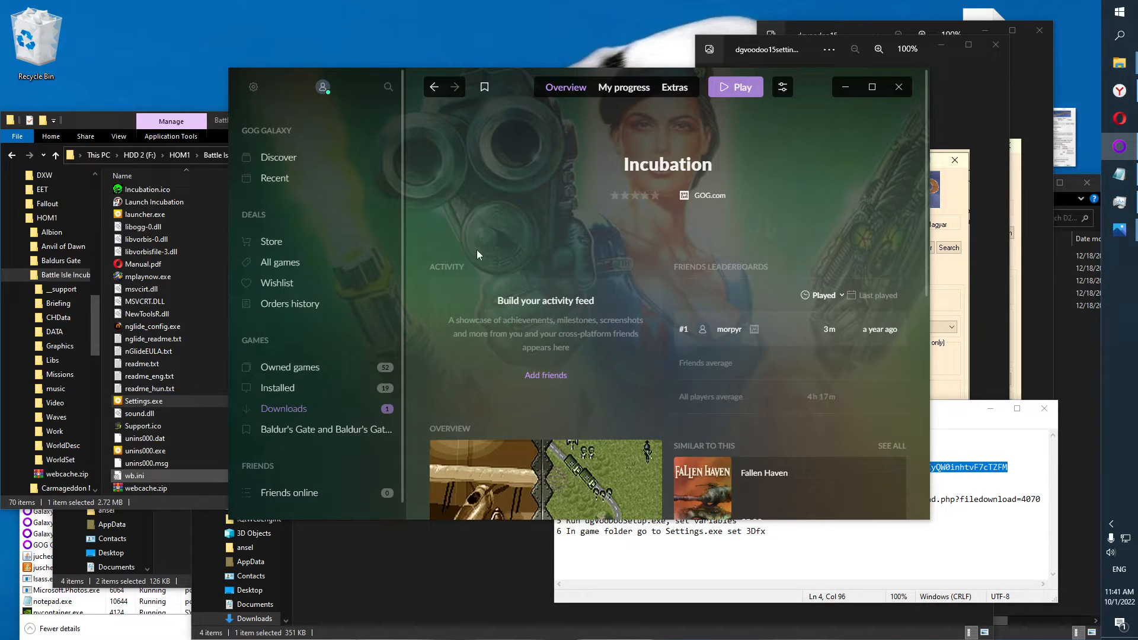